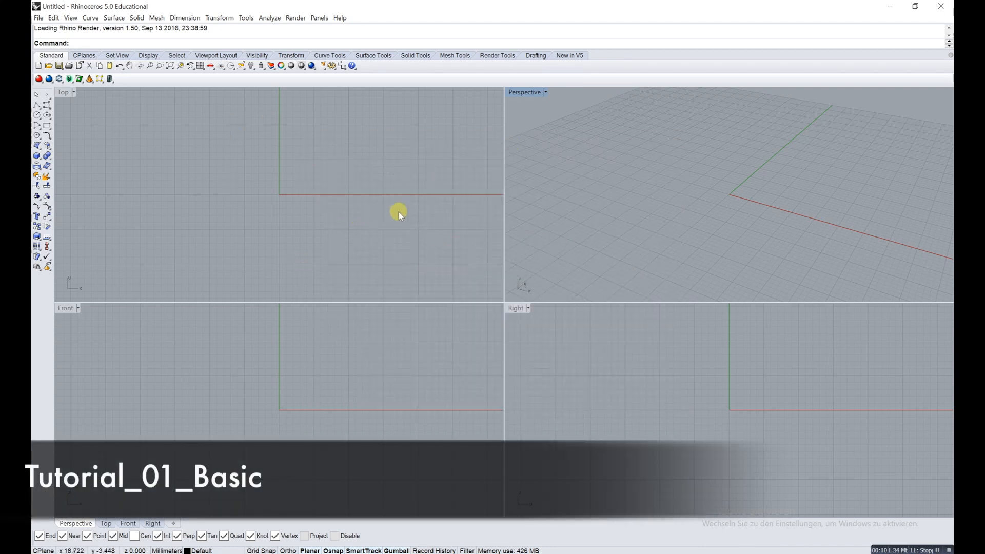
pyautogui.moveTo(492, 247)
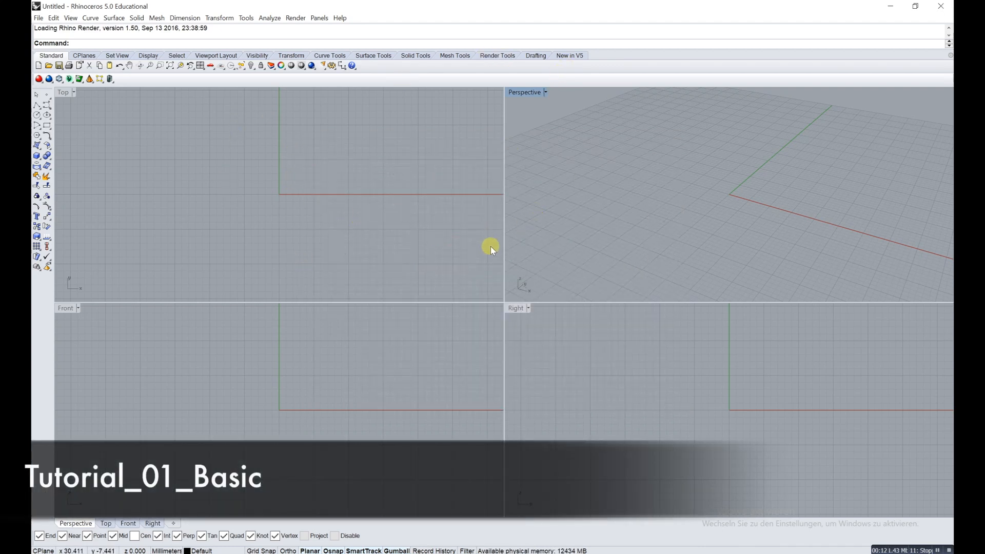
pyautogui.moveTo(496, 228)
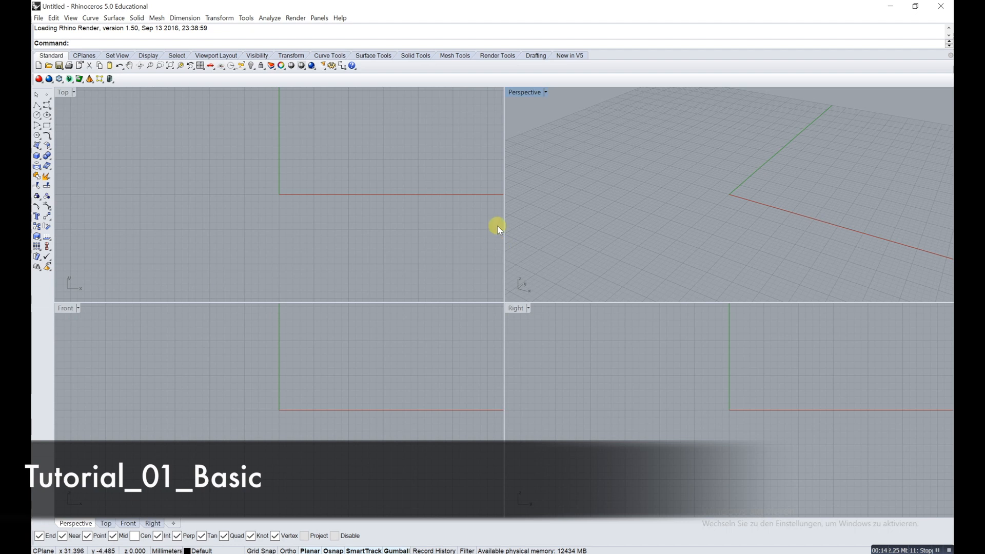
pyautogui.moveTo(194, 200)
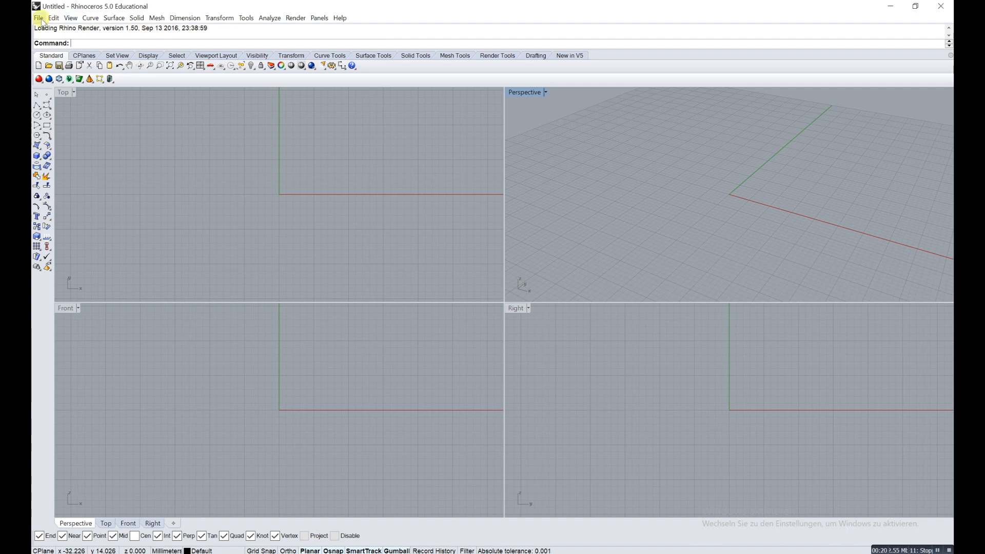
# Keep English as the display language in the document properties' Appearance options.
pyautogui.click(38, 18)
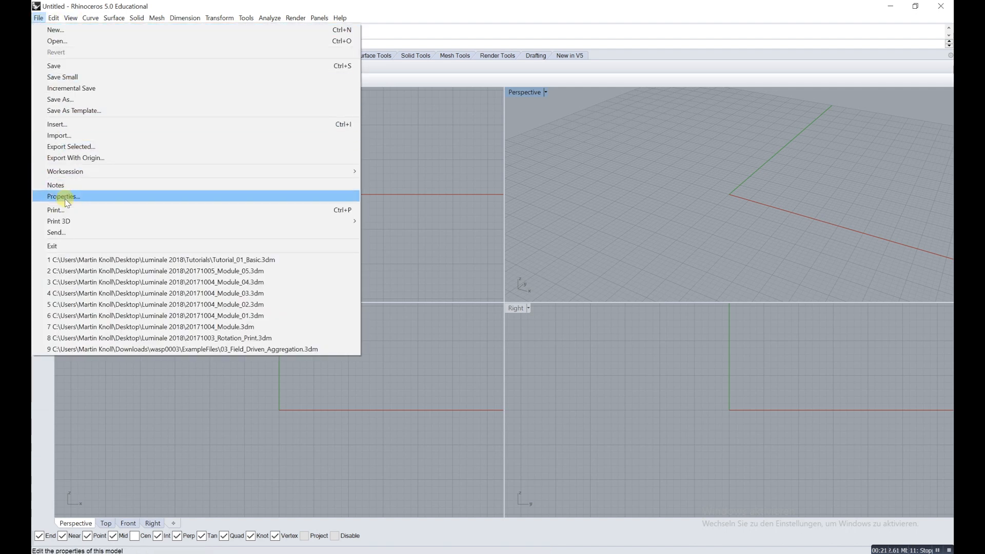
pyautogui.click(63, 196)
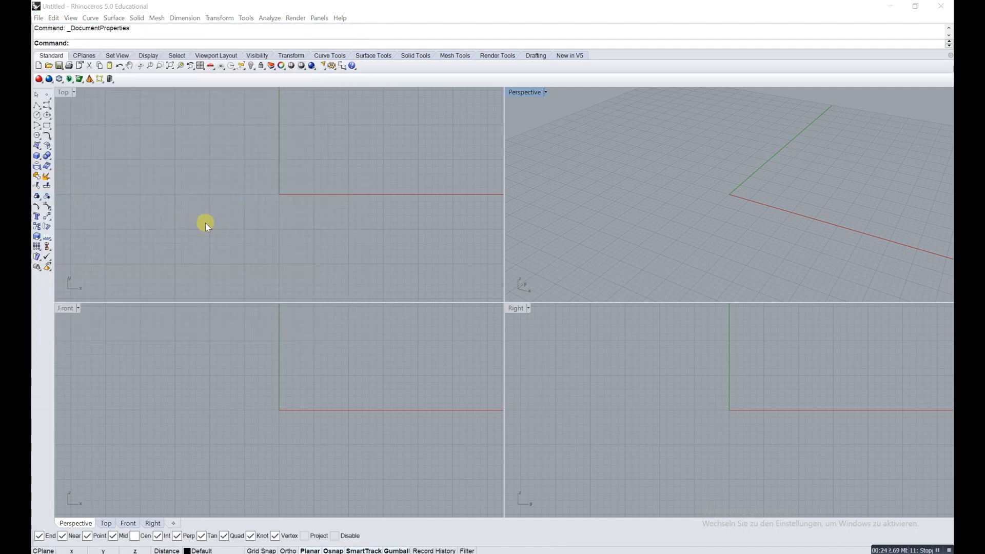
pyautogui.click(346, 195)
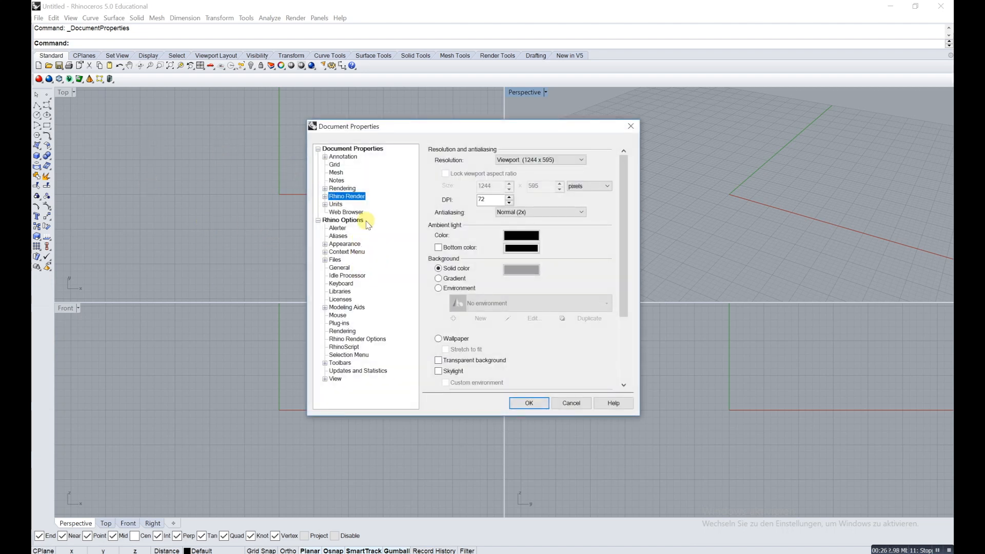
pyautogui.click(345, 244)
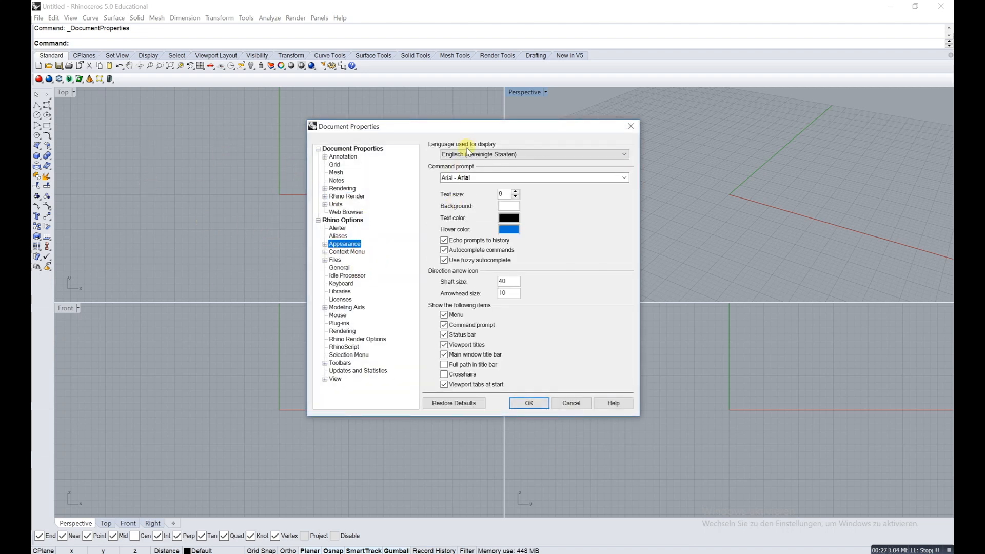
pyautogui.click(621, 154)
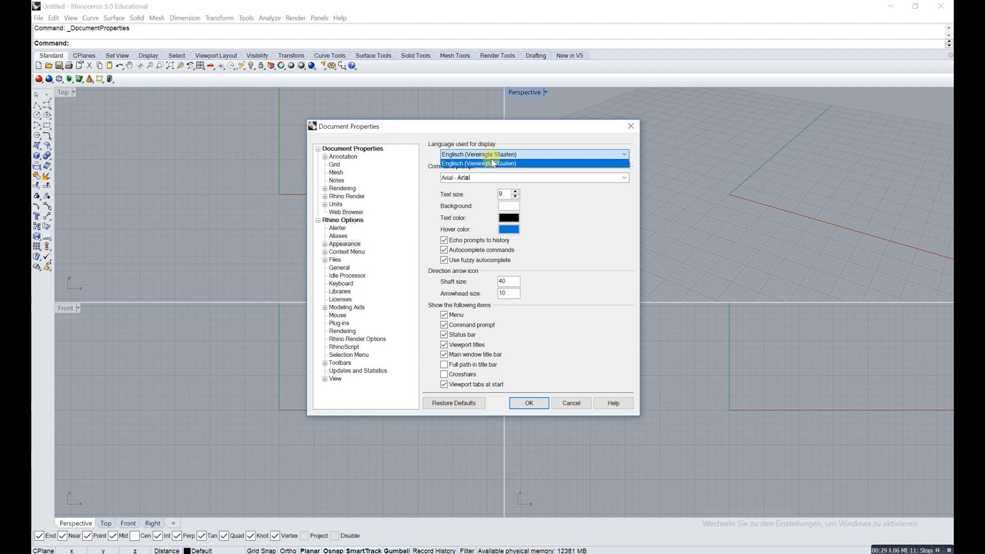
pyautogui.moveTo(474, 155)
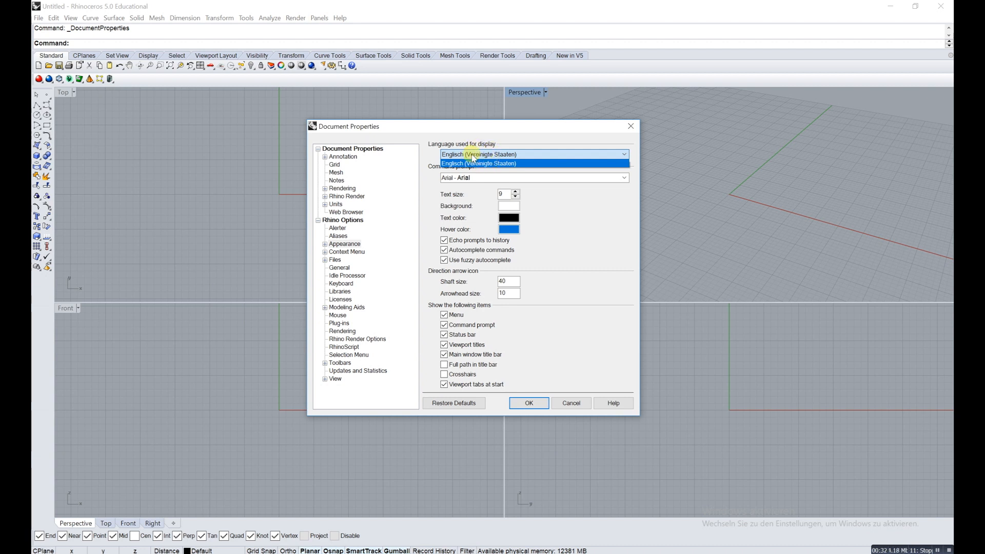
pyautogui.click(533, 155)
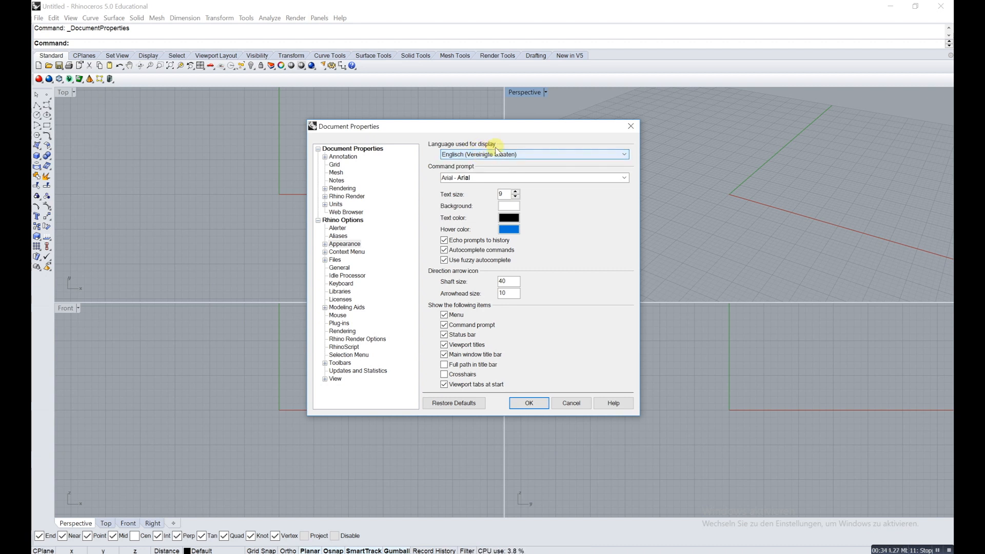
pyautogui.moveTo(630, 126)
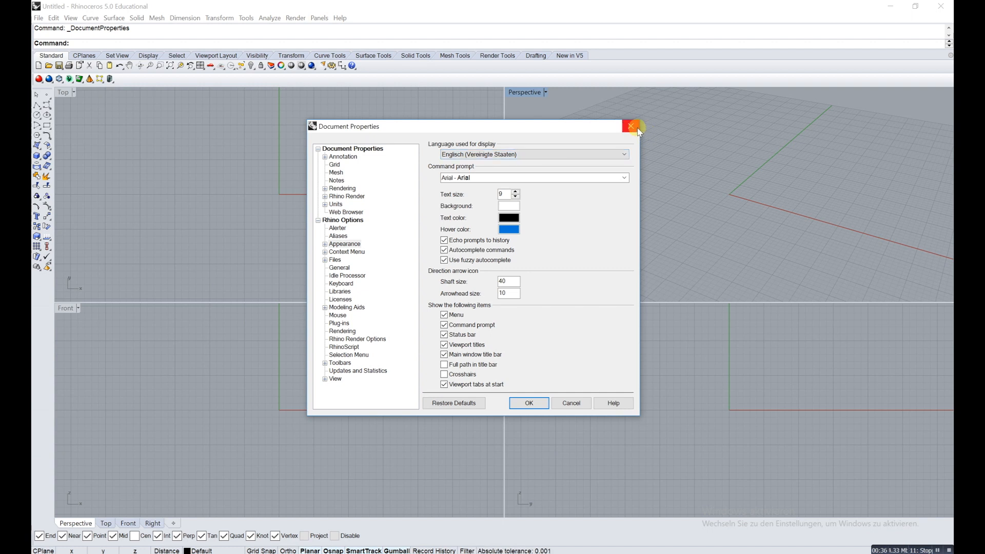
pyautogui.moveTo(610, 369)
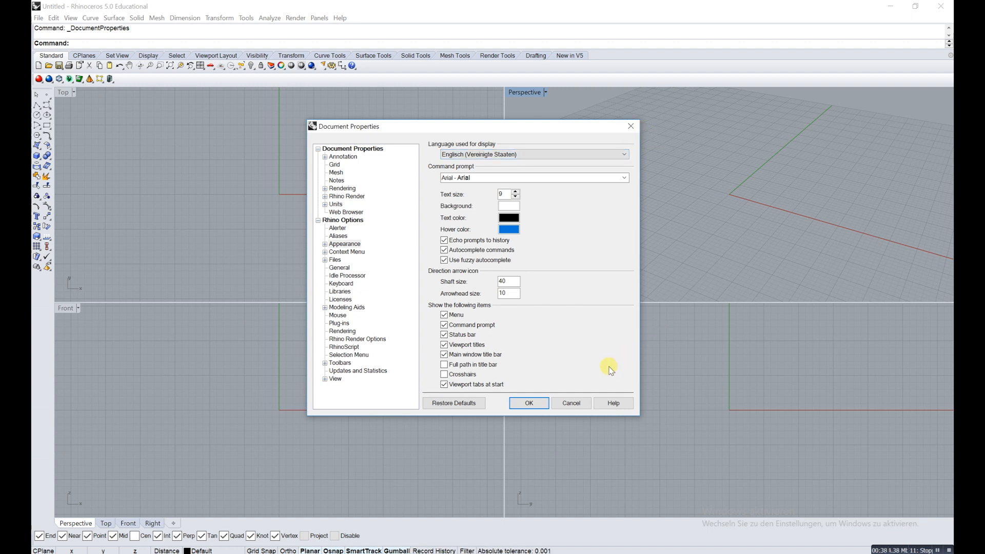
pyautogui.moveTo(555, 379)
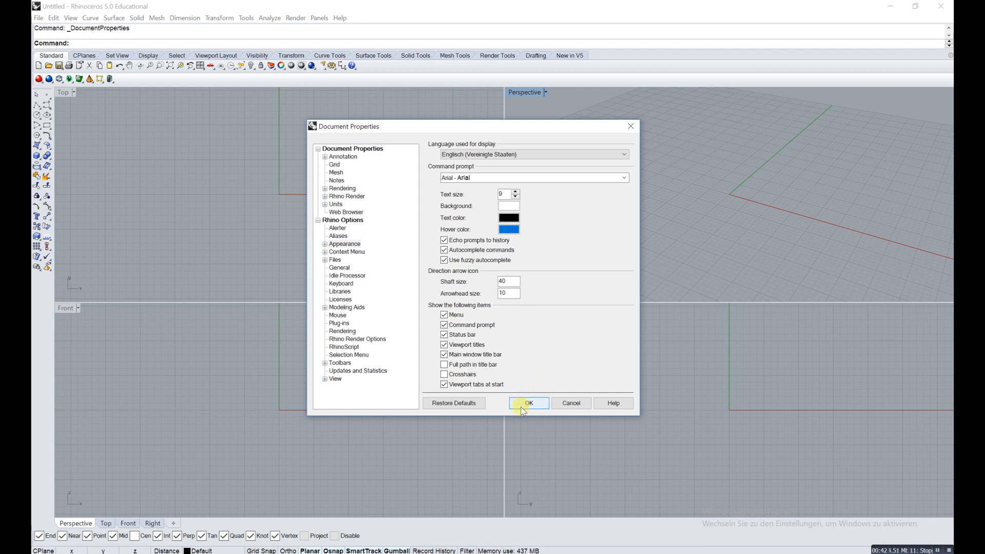
pyautogui.click(527, 402)
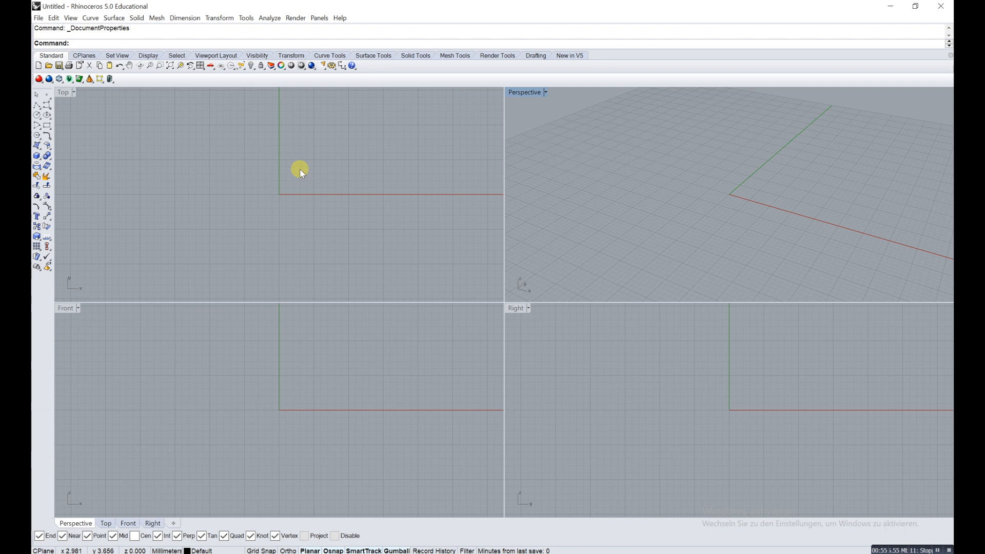
pyautogui.moveTo(303, 185)
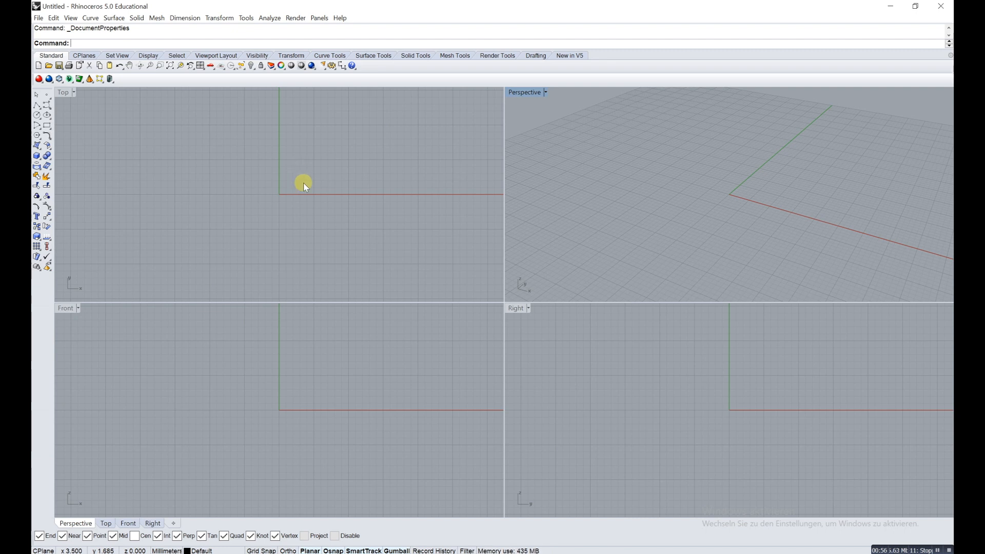
pyautogui.moveTo(282, 211)
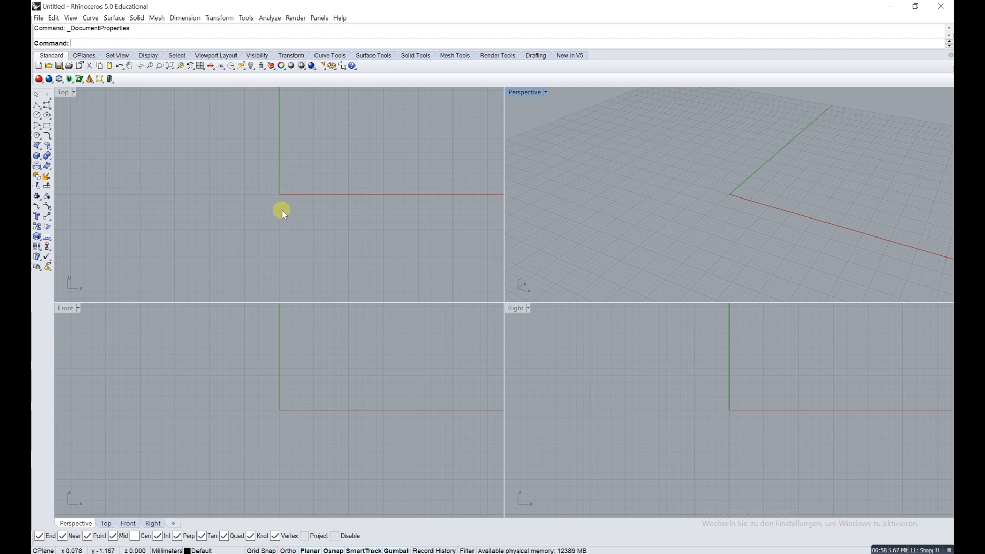
pyautogui.moveTo(269, 186)
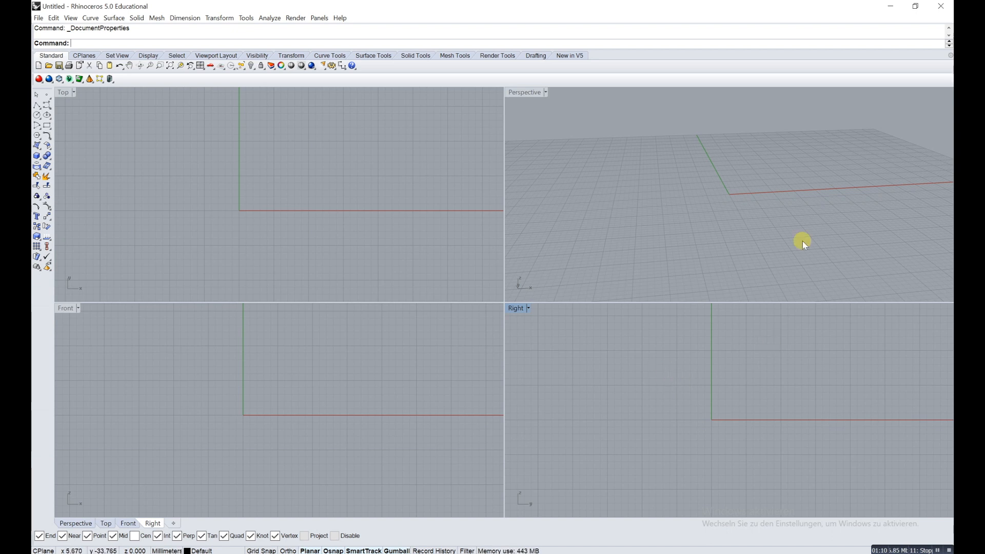
pyautogui.moveTo(728, 195)
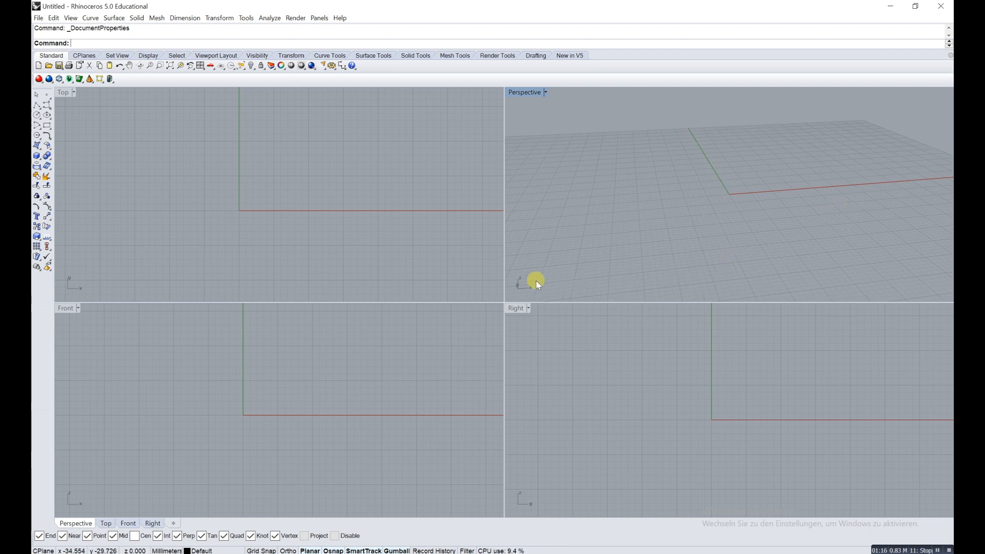
pyautogui.moveTo(503, 502)
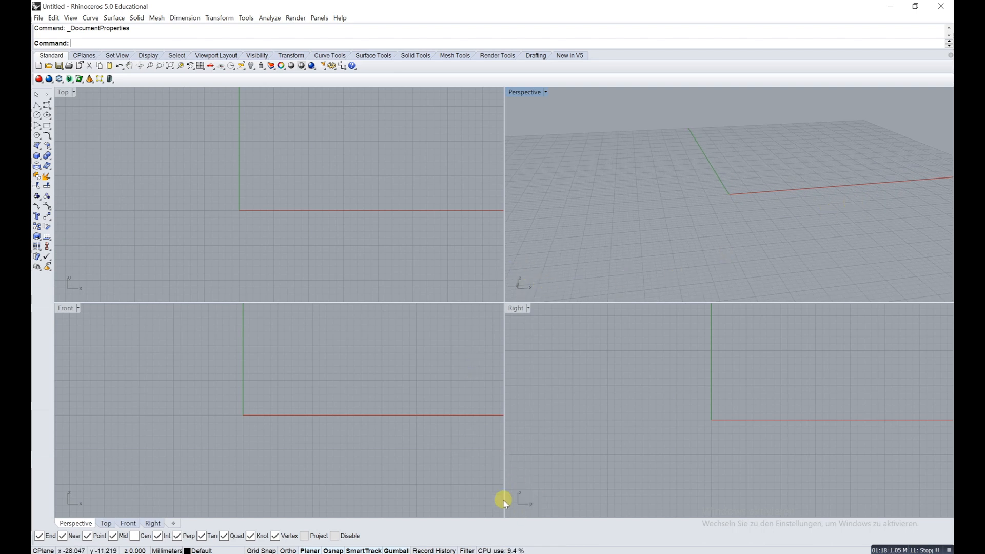
pyautogui.moveTo(626, 184)
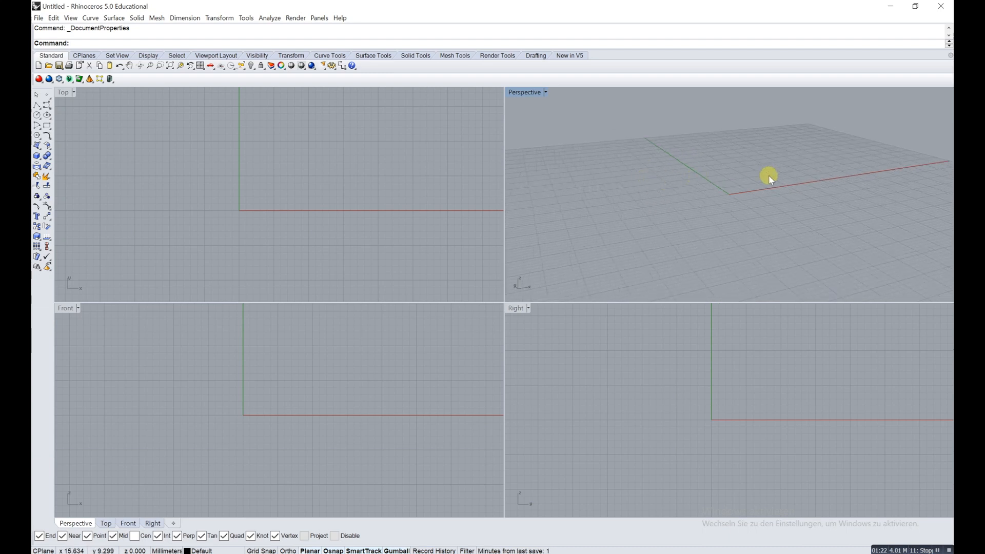
pyautogui.moveTo(732, 165)
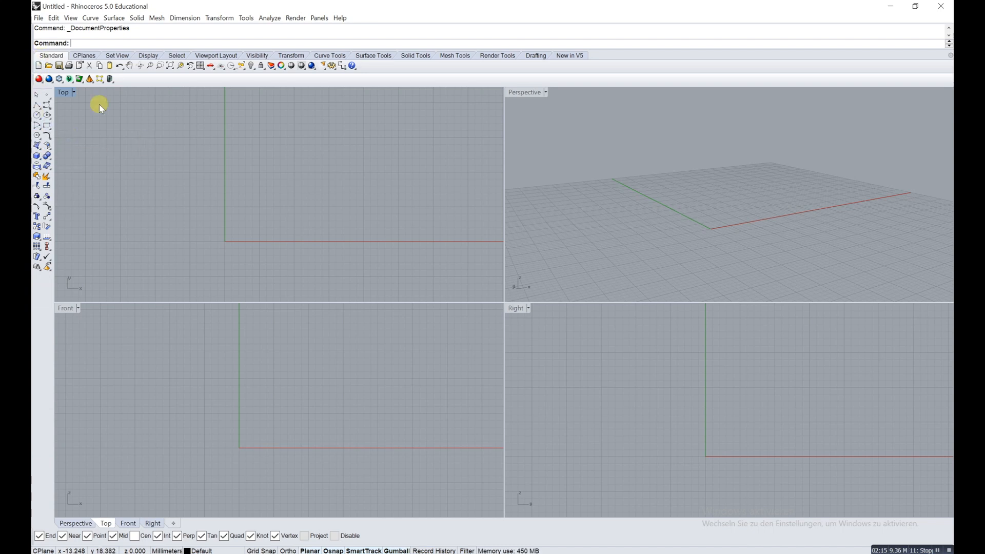
pyautogui.moveTo(44, 165)
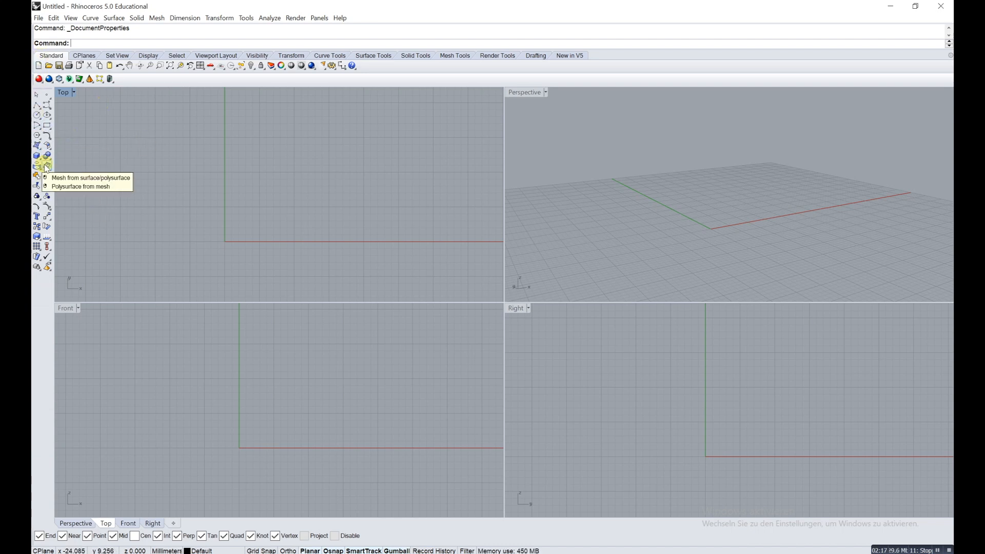
# Start a box with its base rectangle from the origin to the opposite corner in Top view.
pyautogui.click(38, 166)
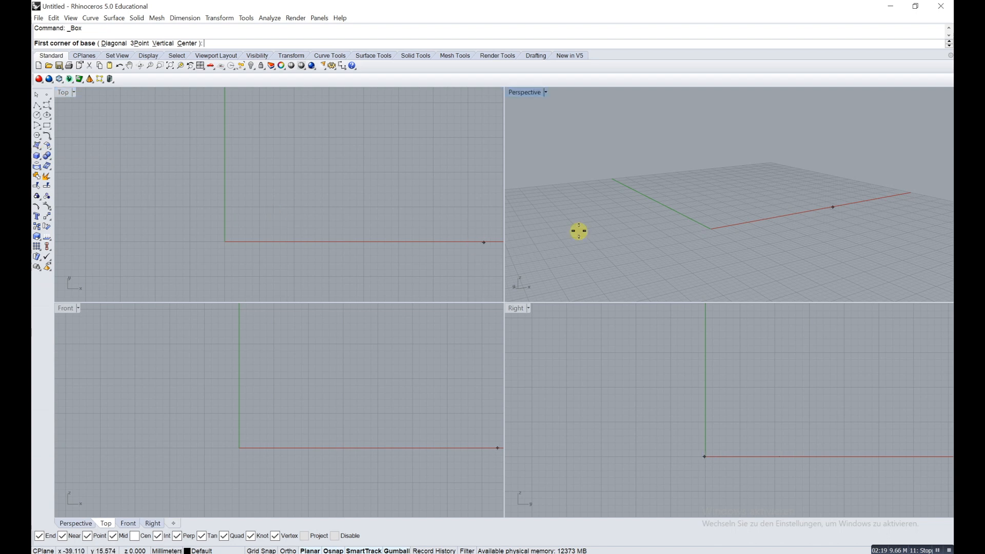
pyautogui.moveTo(38, 156)
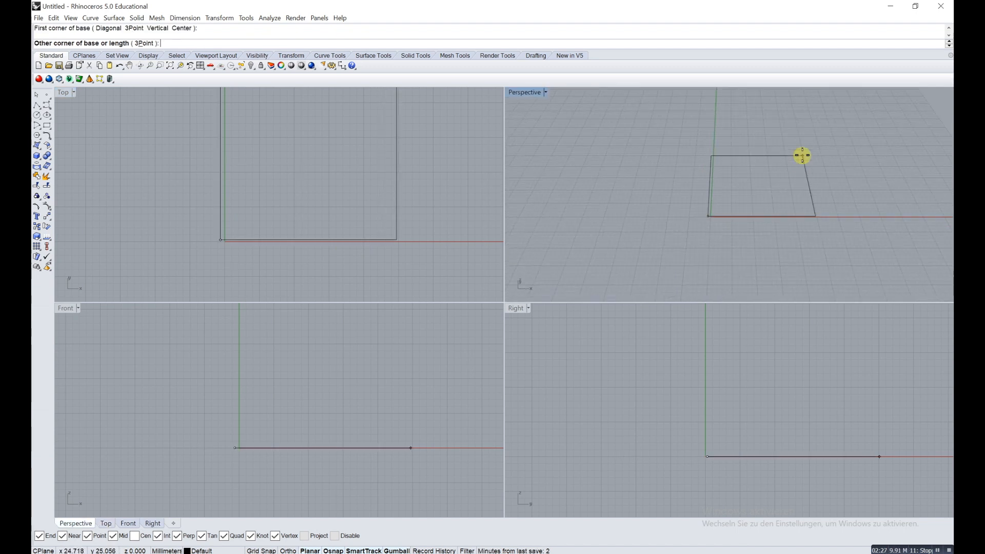
pyautogui.click(802, 154)
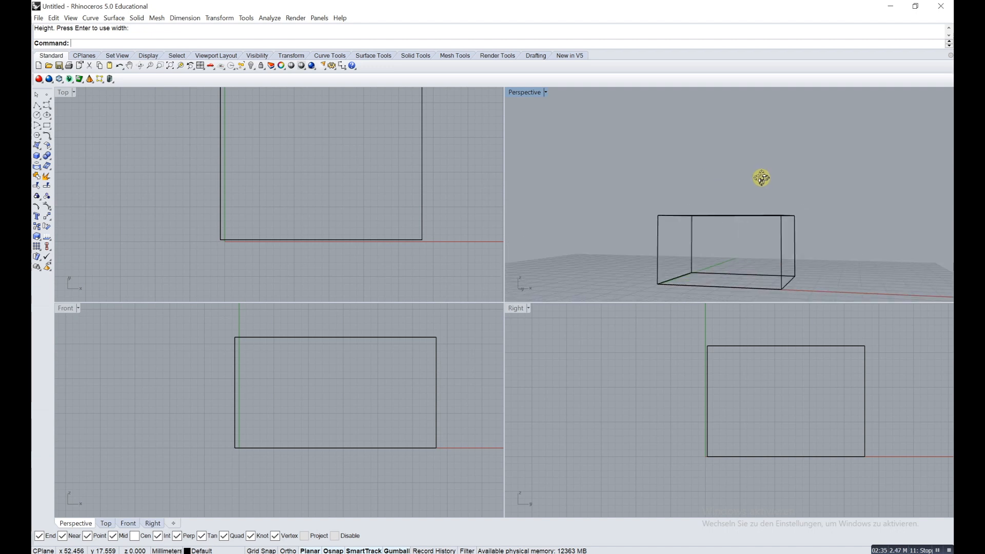
# Show the box shaded, rendered and ghosted in Perspective, ending on rendered display.
pyautogui.click(544, 93)
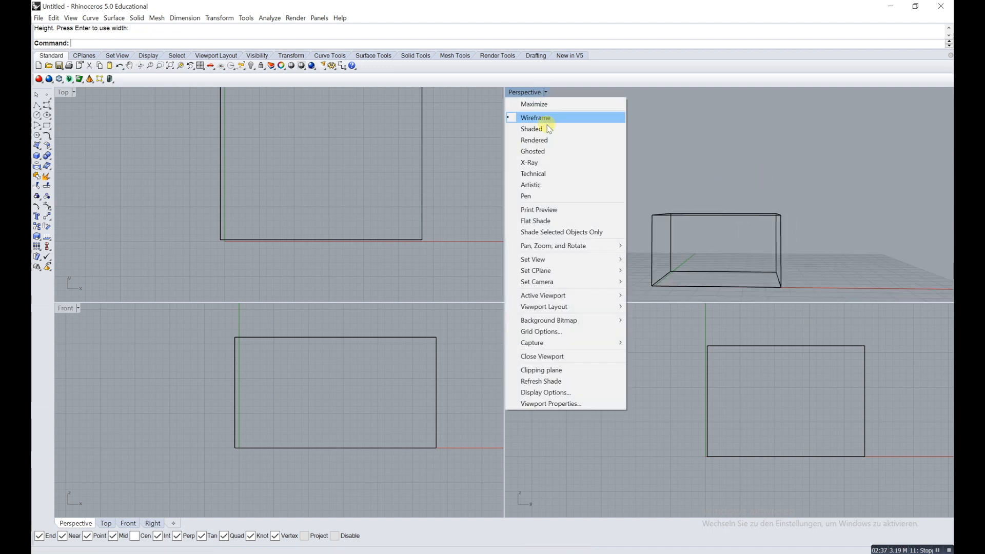
pyautogui.click(530, 130)
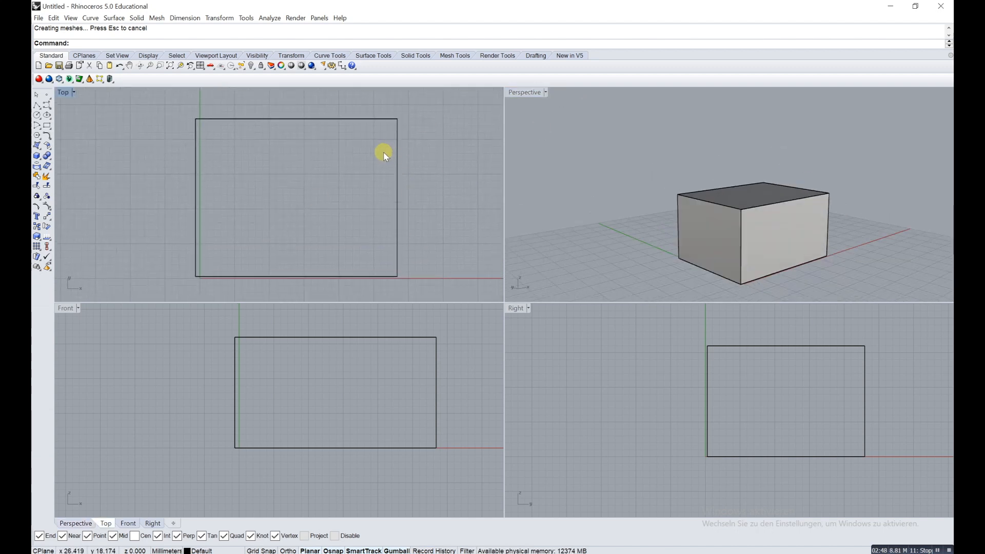
pyautogui.click(544, 92)
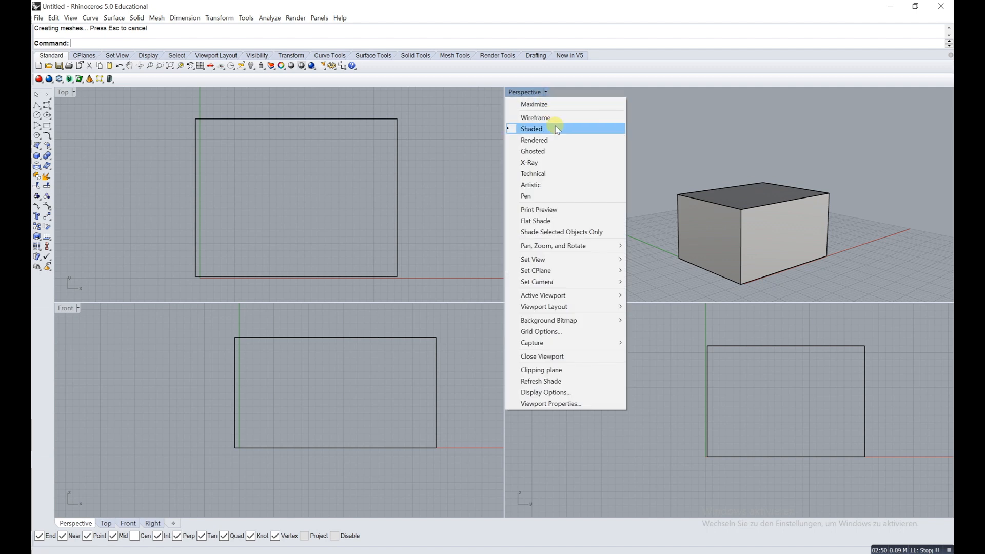
pyautogui.click(534, 139)
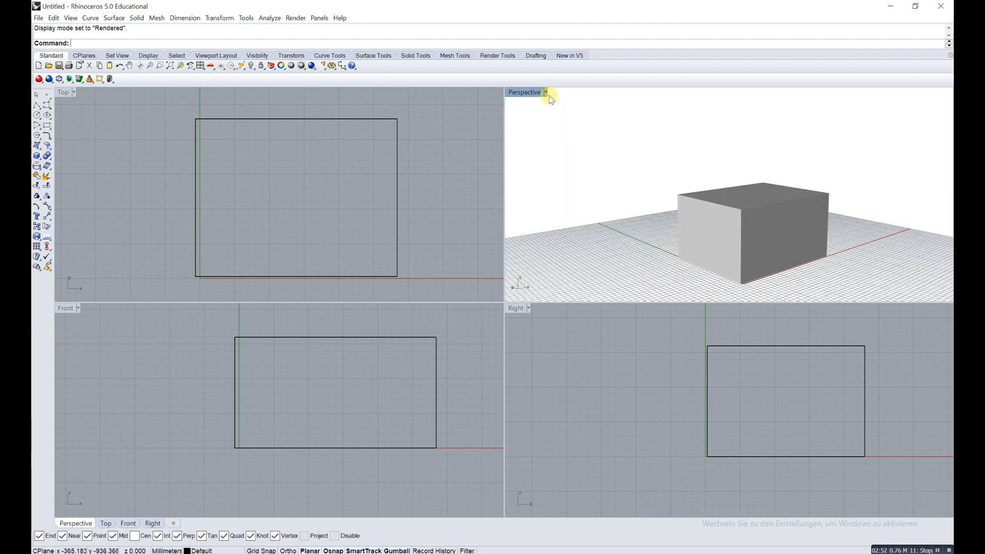
pyautogui.click(546, 92)
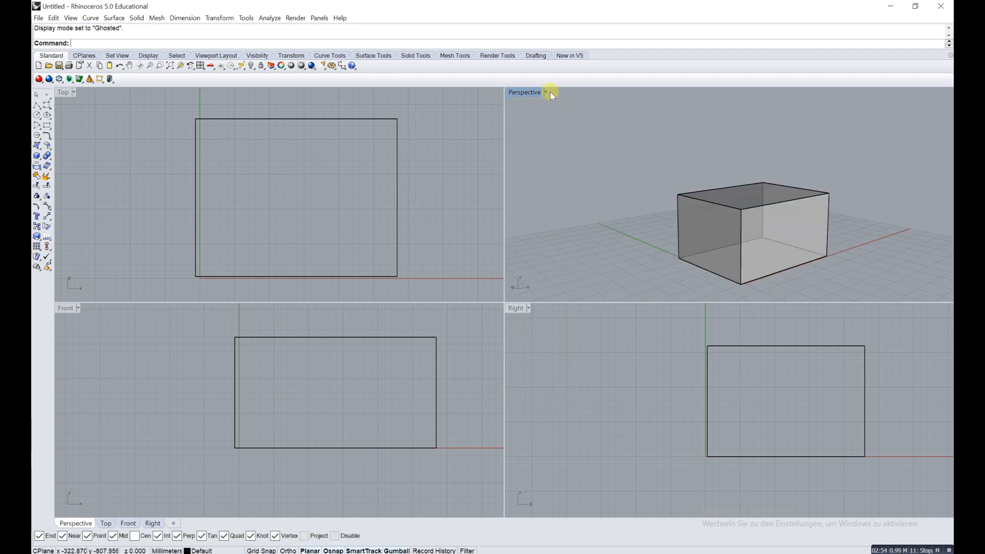
pyautogui.click(545, 93)
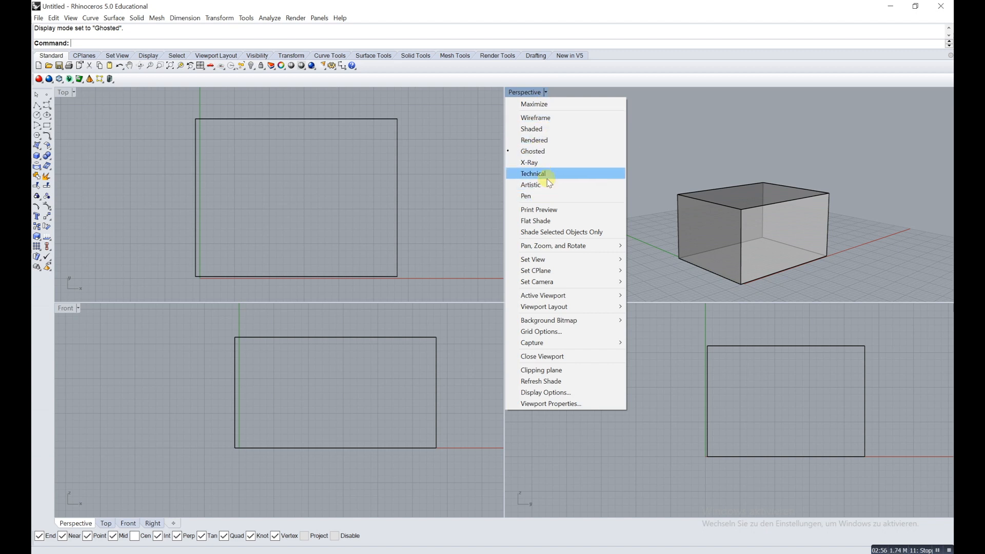
pyautogui.moveTo(555, 180)
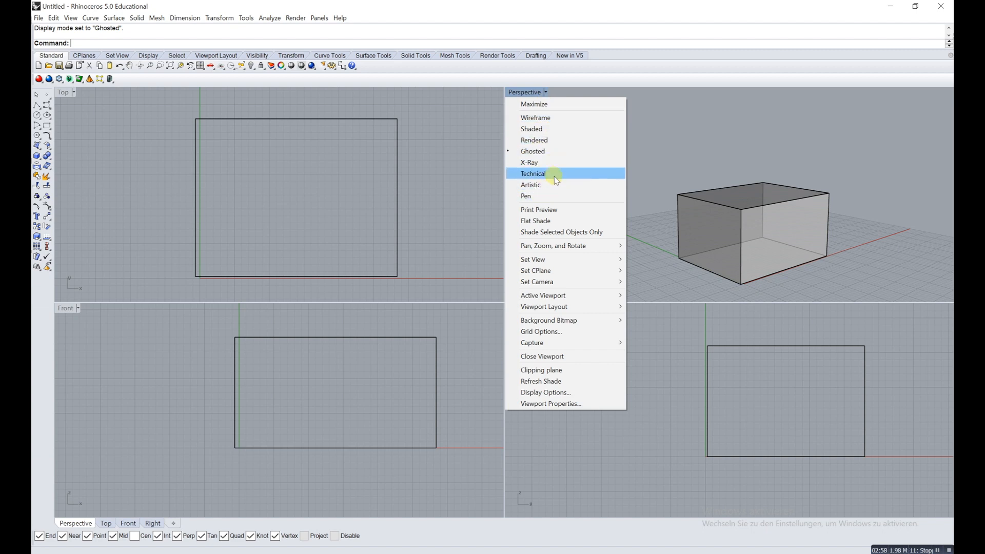
pyautogui.moveTo(564, 175)
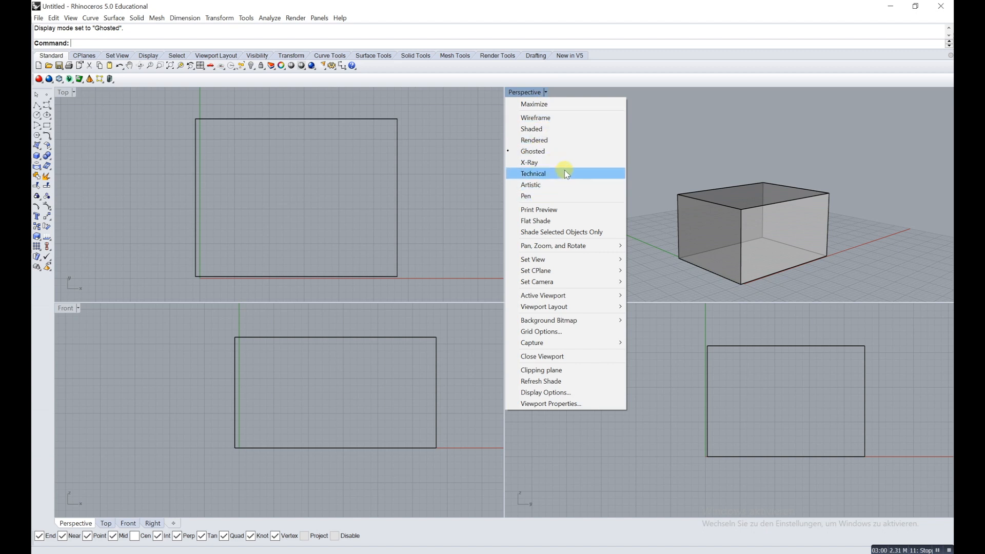
pyautogui.moveTo(574, 151)
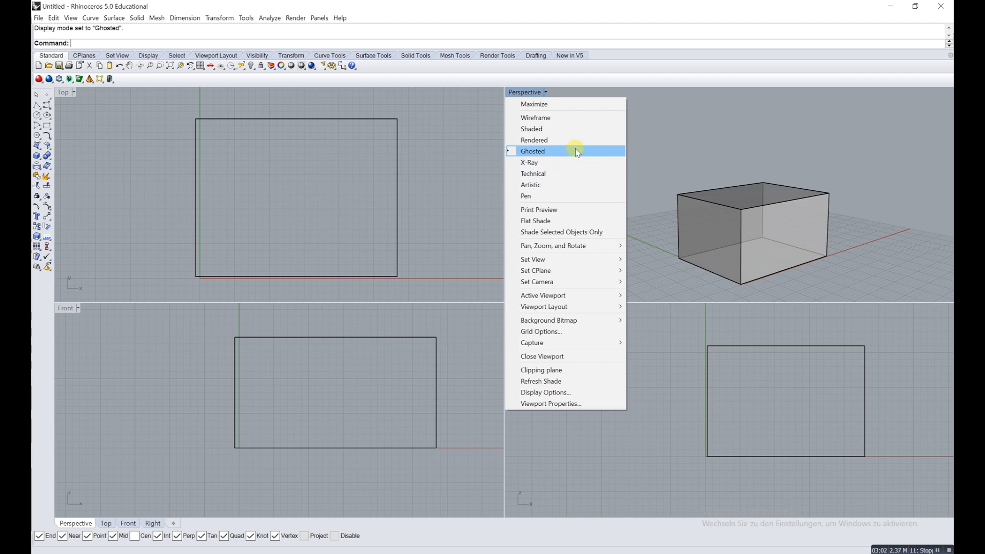
pyautogui.click(534, 140)
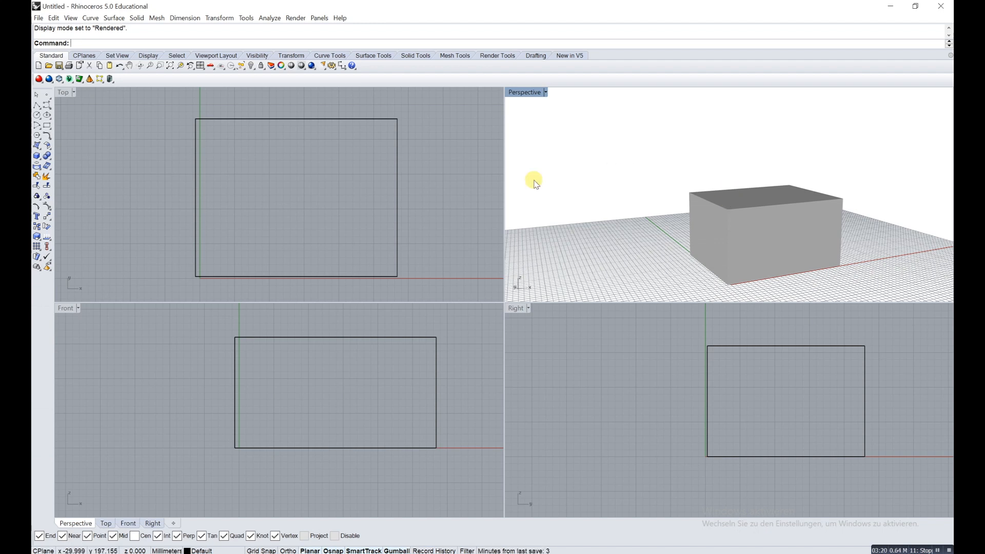
pyautogui.moveTo(594, 174)
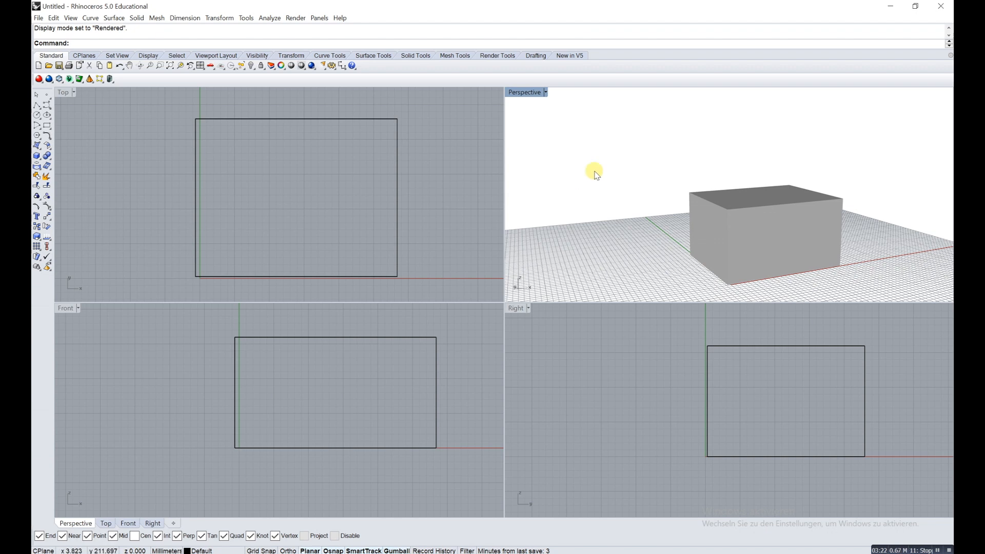
pyautogui.moveTo(528, 93)
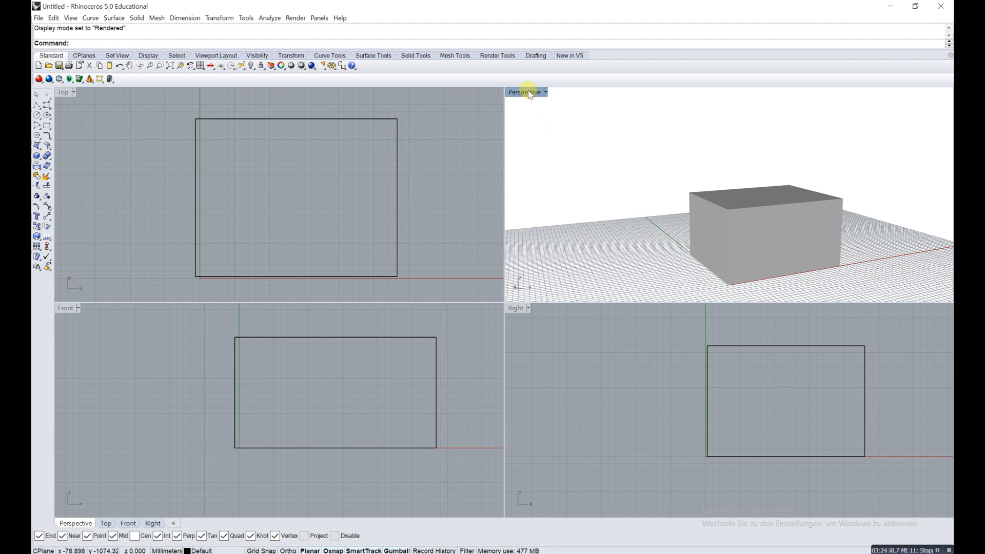
pyautogui.doubleClick(524, 91)
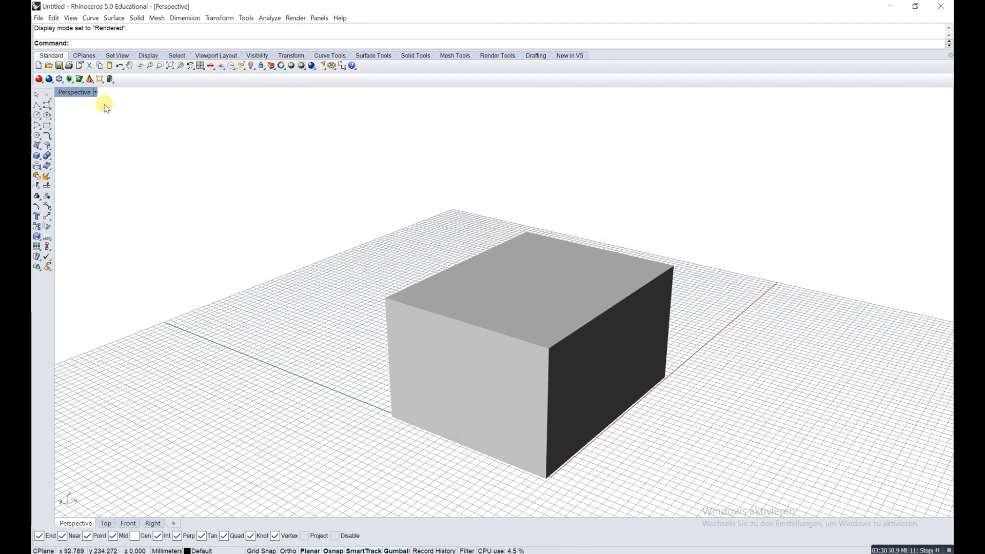
pyautogui.click(95, 93)
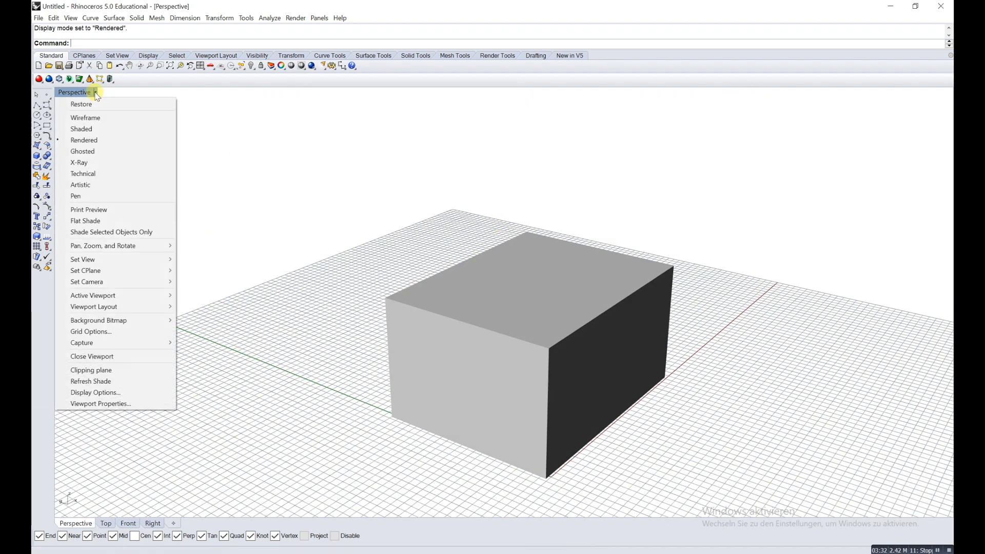
pyautogui.moveTo(119, 130)
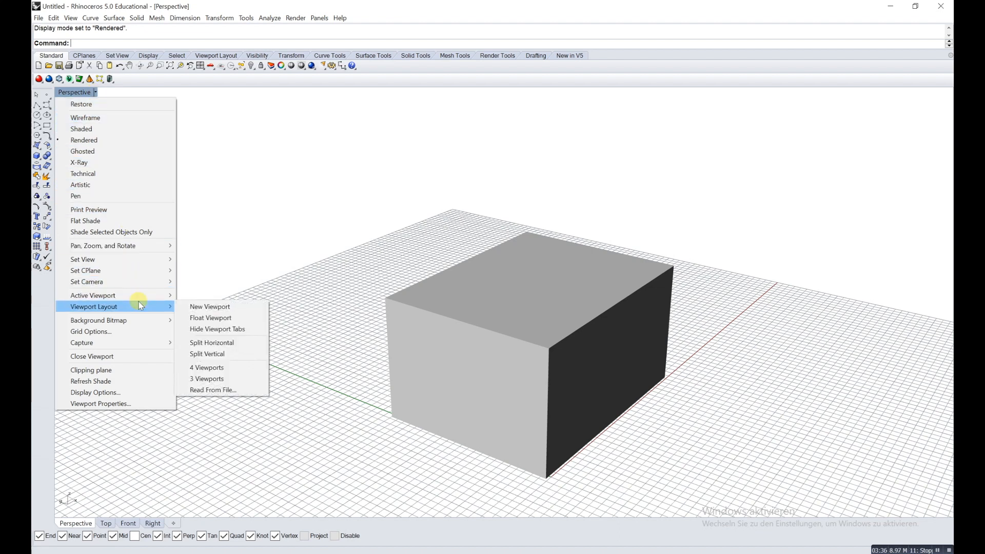
pyautogui.moveTo(121, 312)
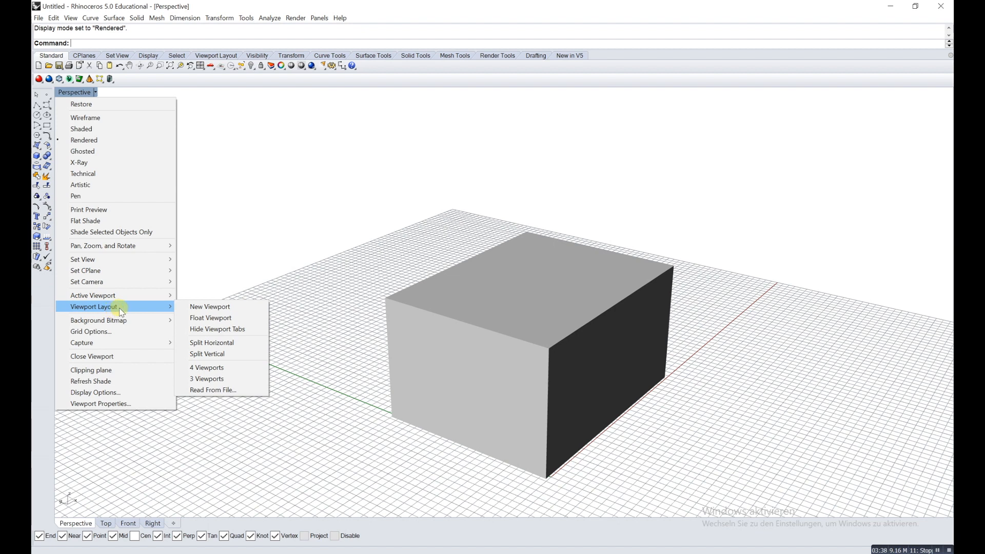
pyautogui.click(206, 367)
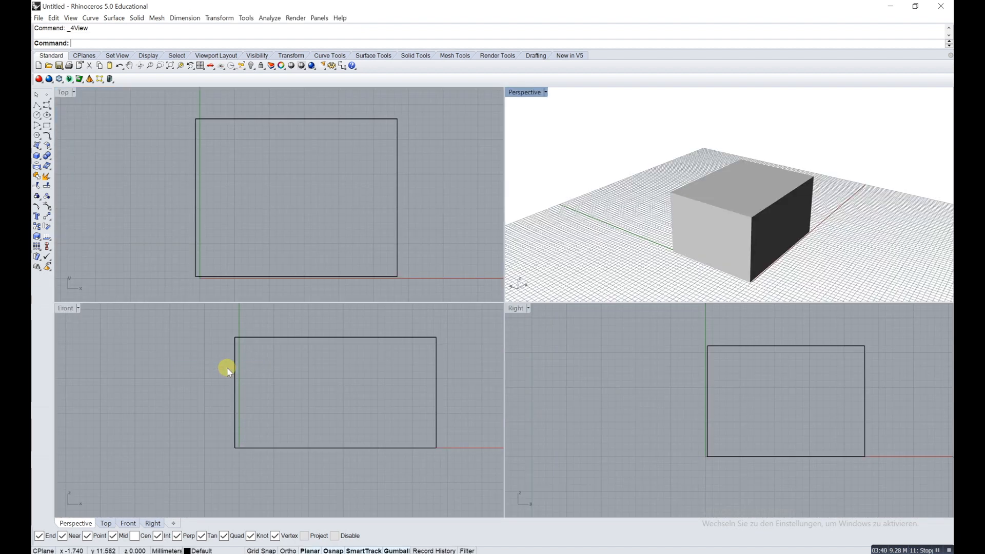
pyautogui.moveTo(653, 233)
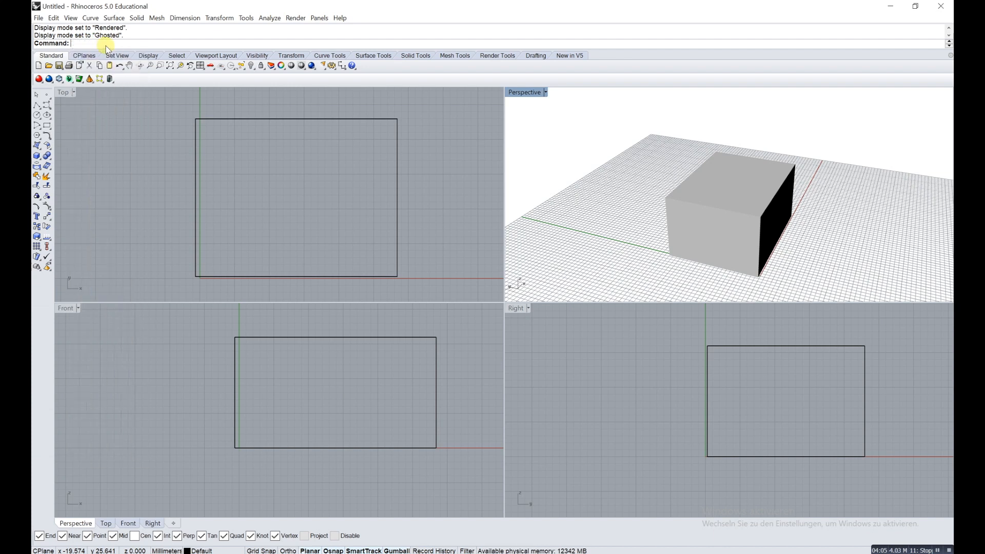
# Start a new Box command with its first corner snapped to the first box's top corner.
pyautogui.write('Box')
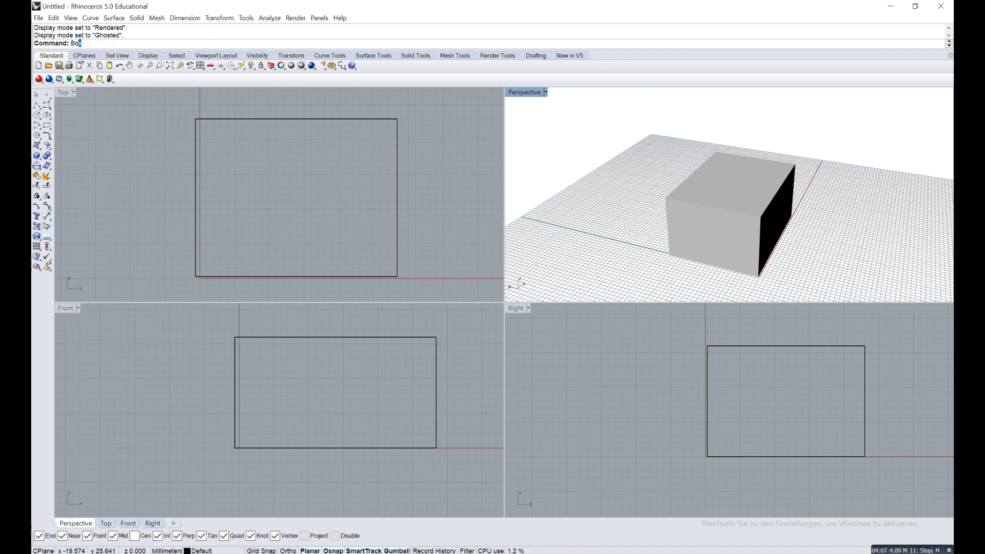
pyautogui.press('Return')
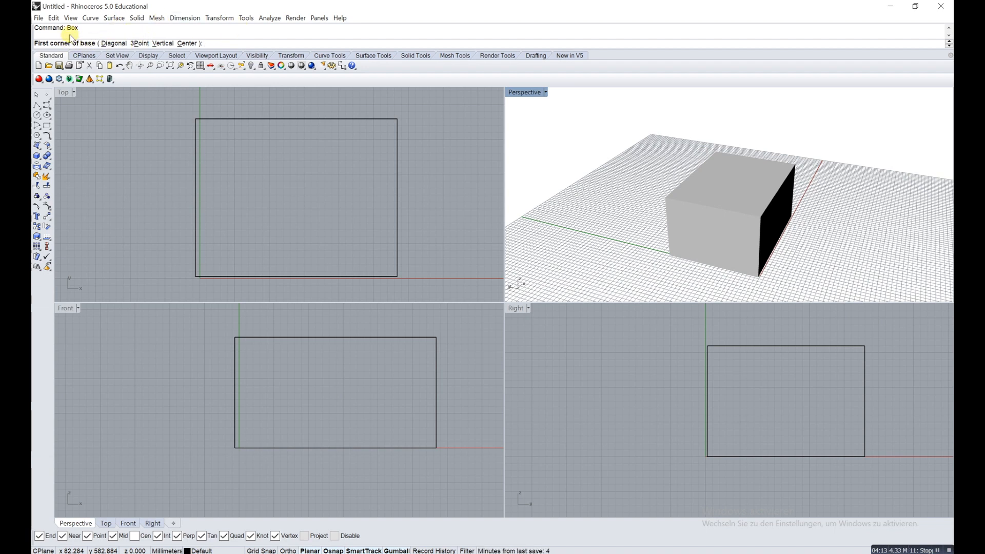
pyautogui.moveTo(397, 117)
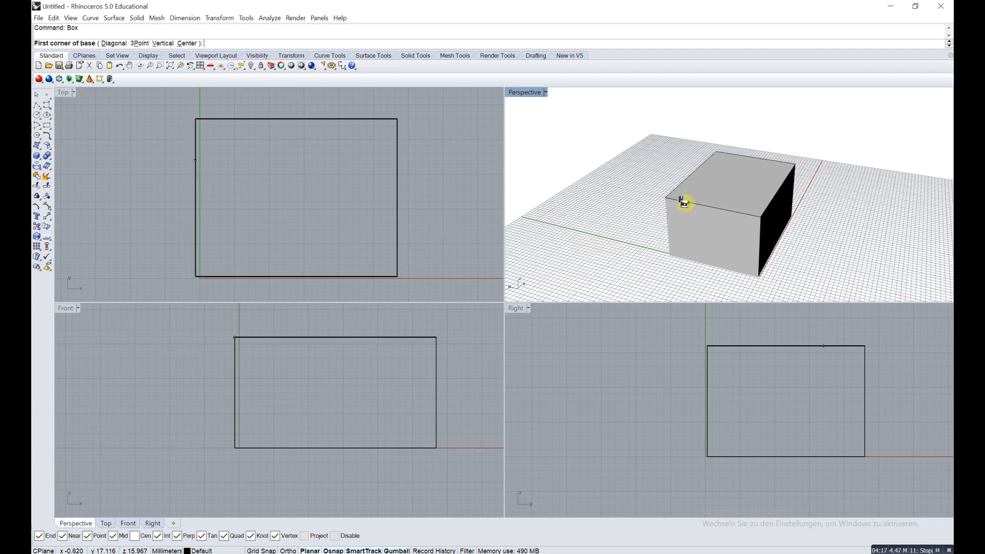
pyautogui.click(683, 202)
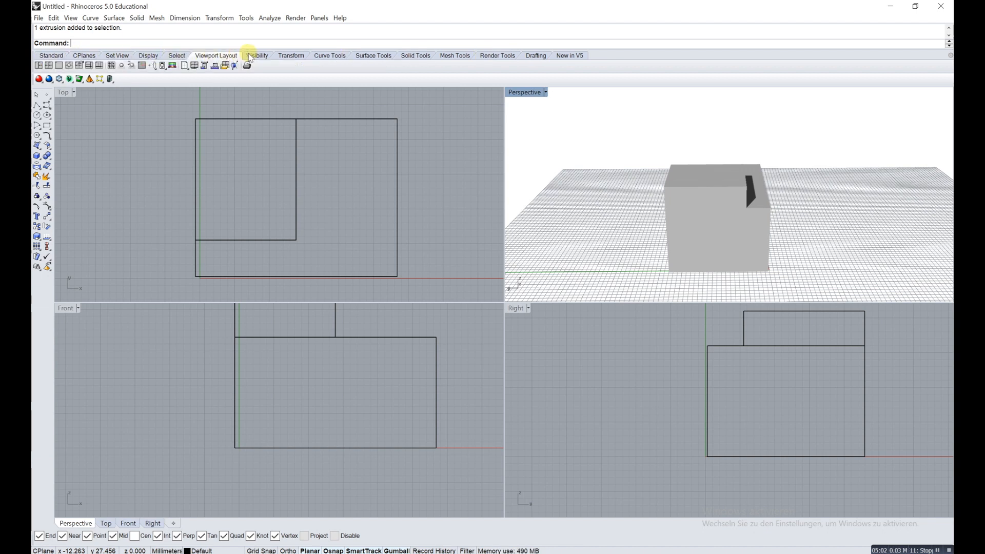
# Browse the Transform and other toolbar tabs, ending back on the Standard tab.
pyautogui.click(256, 56)
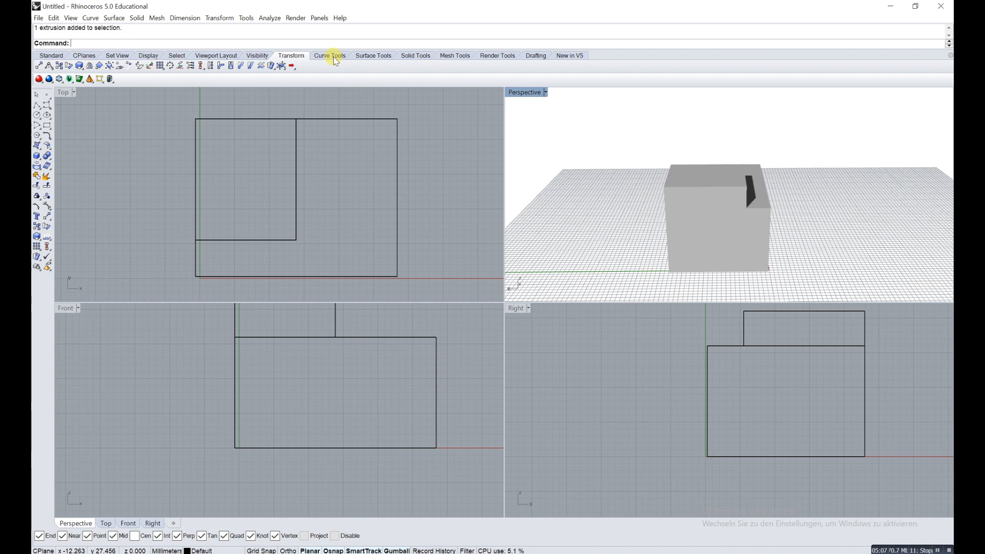
pyautogui.moveTo(60, 181)
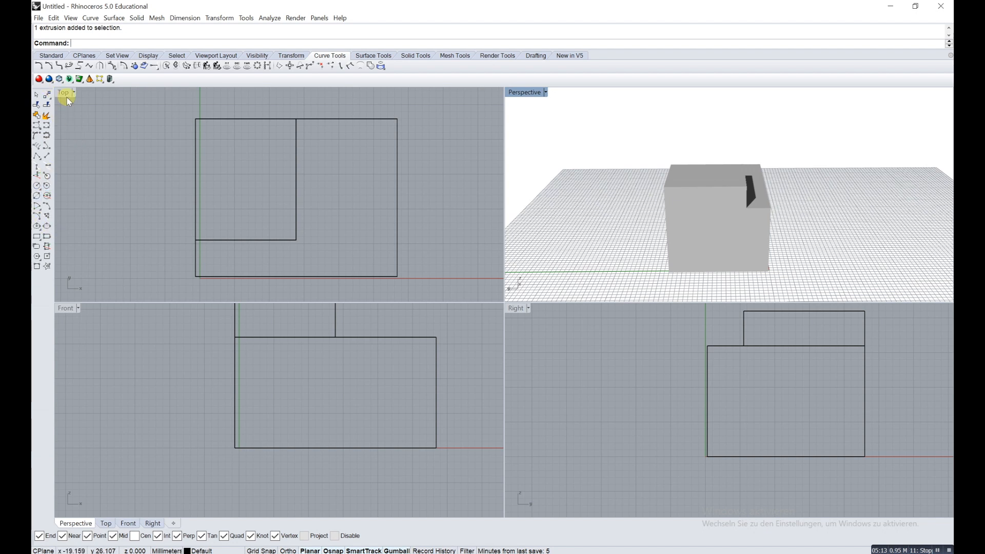
pyautogui.moveTo(57, 161)
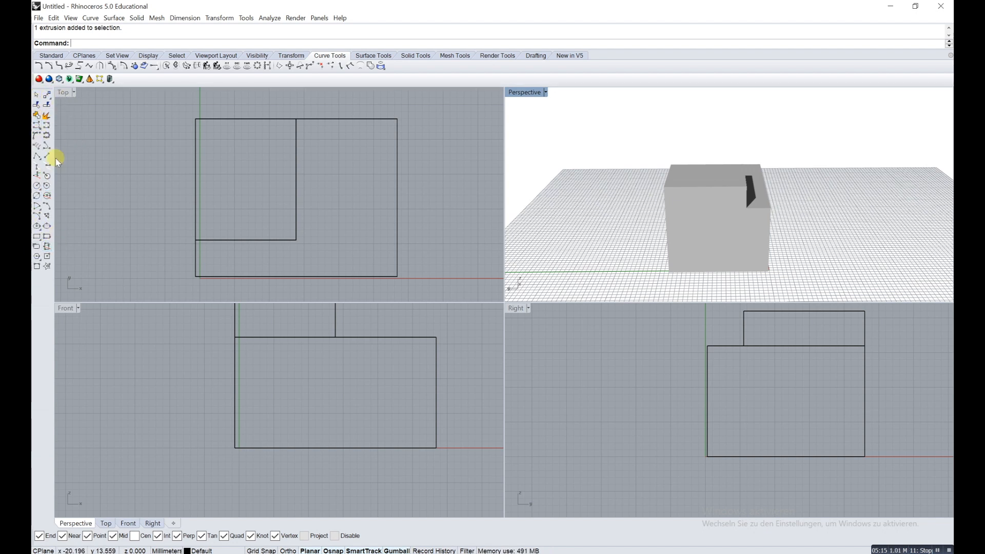
pyautogui.click(257, 56)
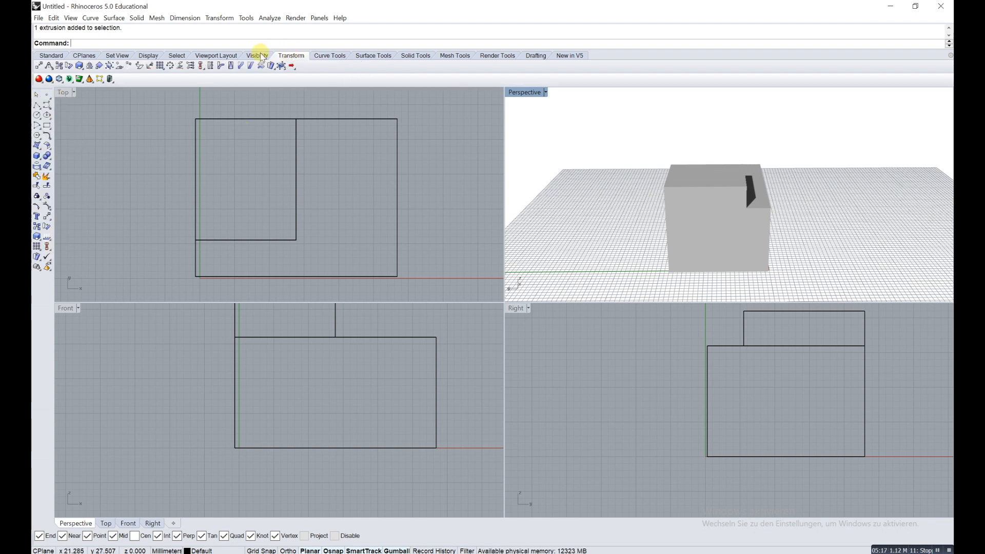
pyautogui.click(416, 56)
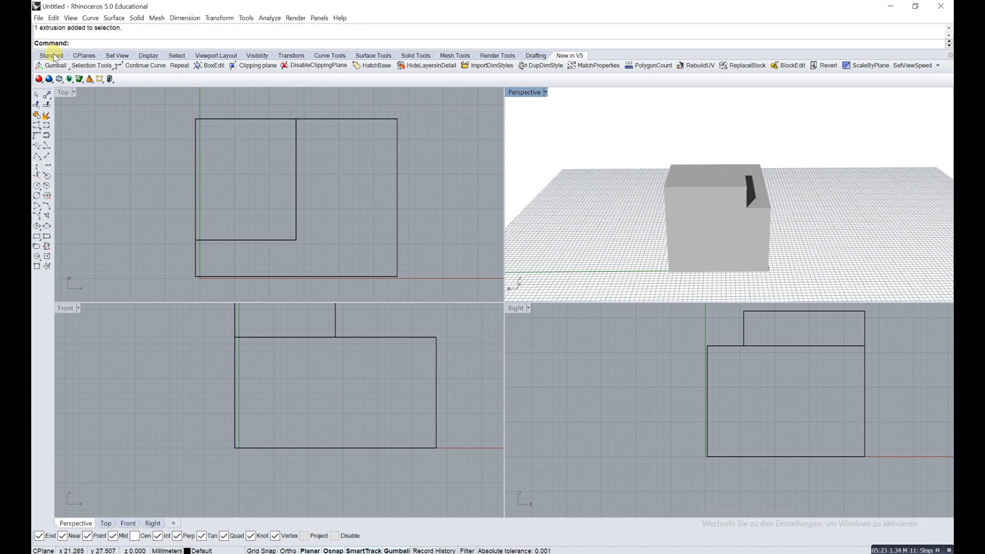
pyautogui.click(51, 55)
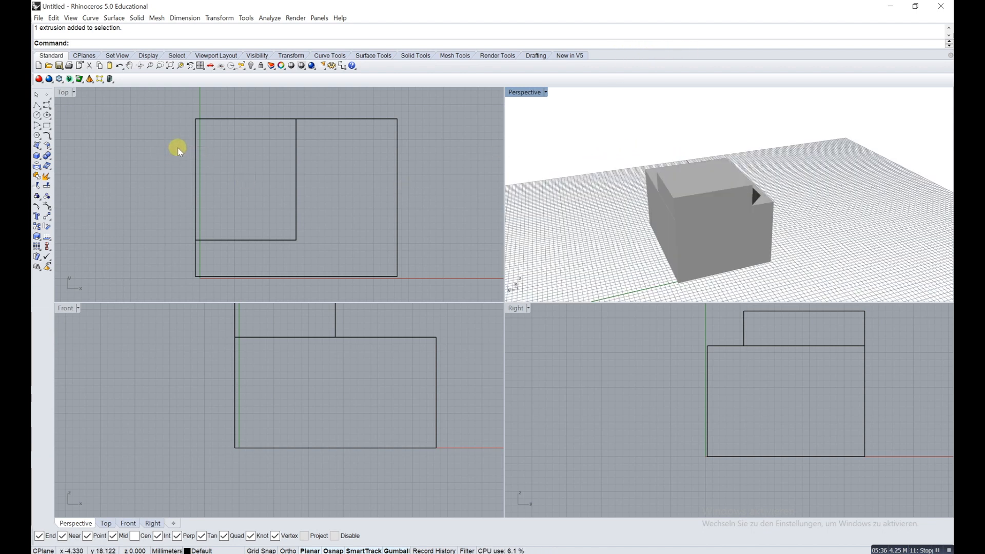
# Save the model, taking the existing name Tutorial_01_Basic from the Tutorials folder.
pyautogui.click(38, 17)
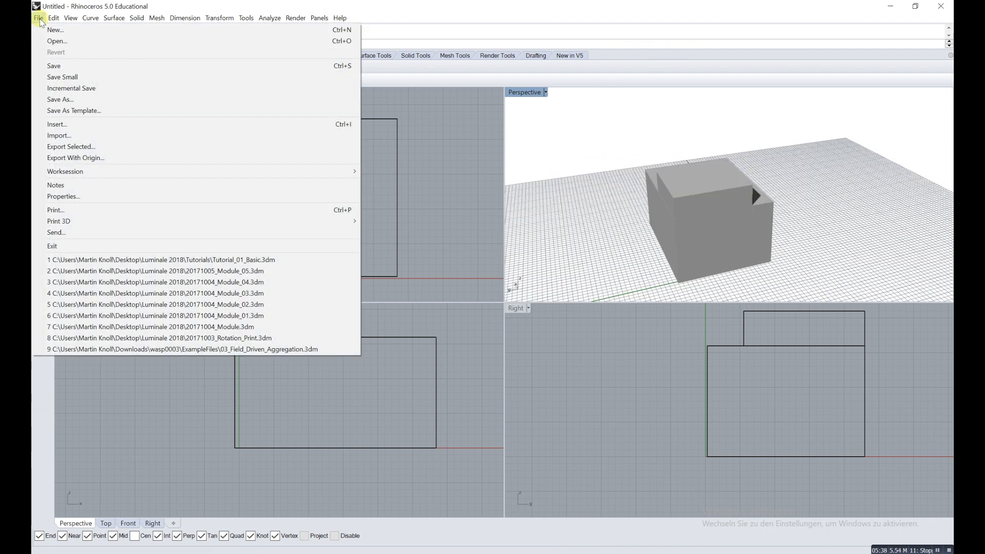
pyautogui.press('Escape')
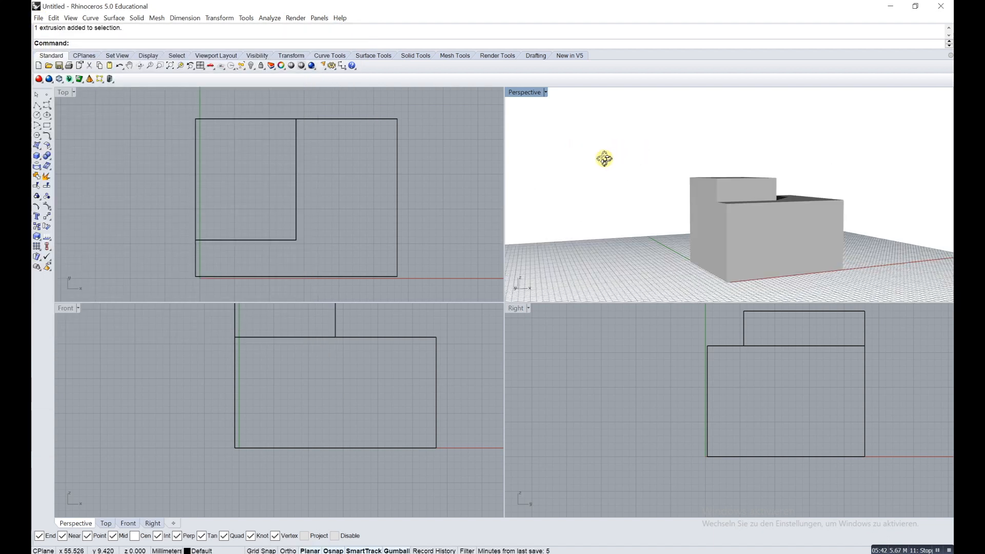
pyautogui.click(38, 18)
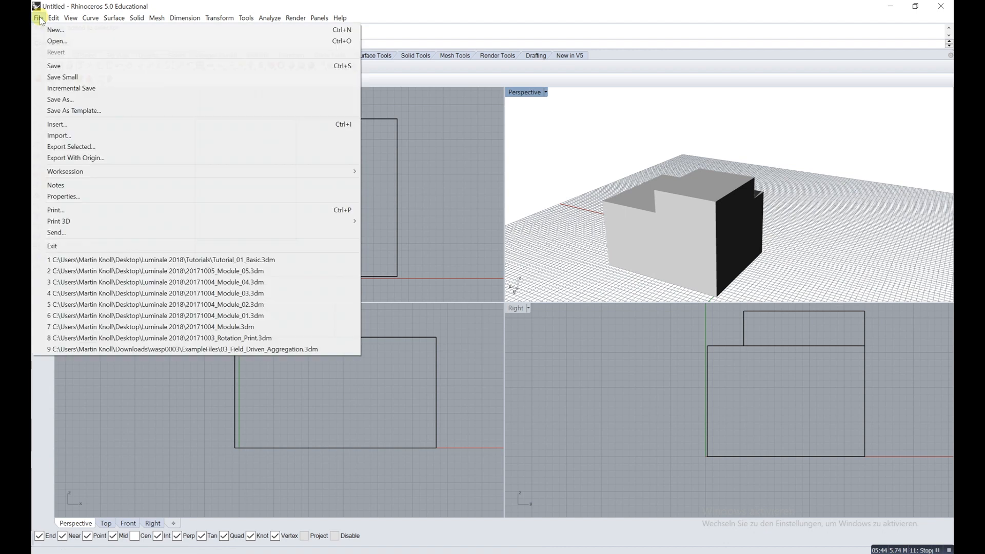
pyautogui.moveTo(54, 66)
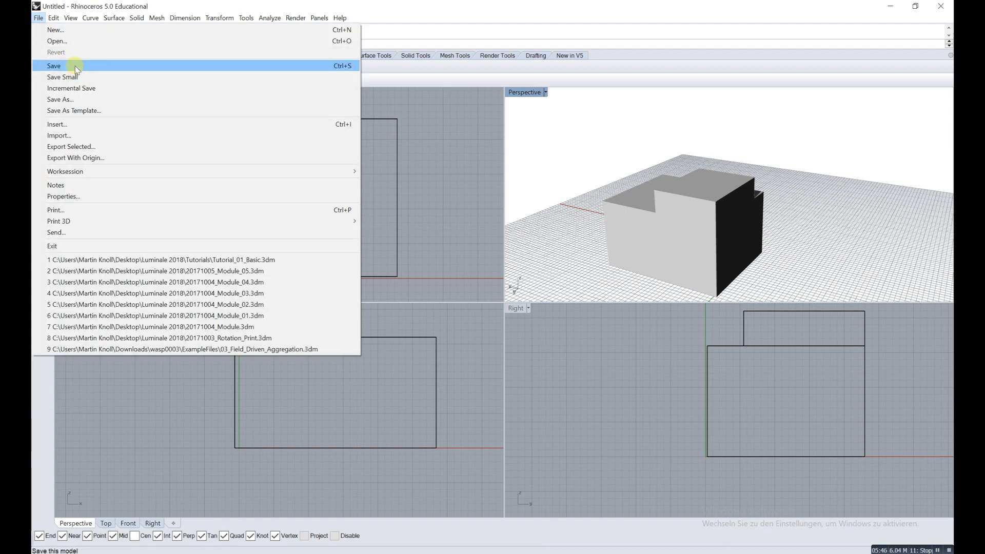
pyautogui.click(53, 66)
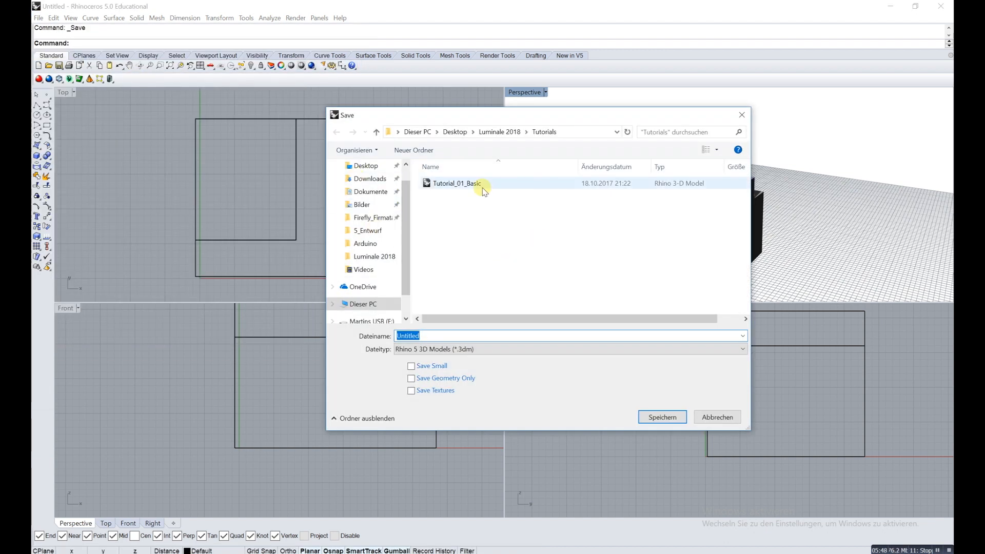
pyautogui.click(456, 182)
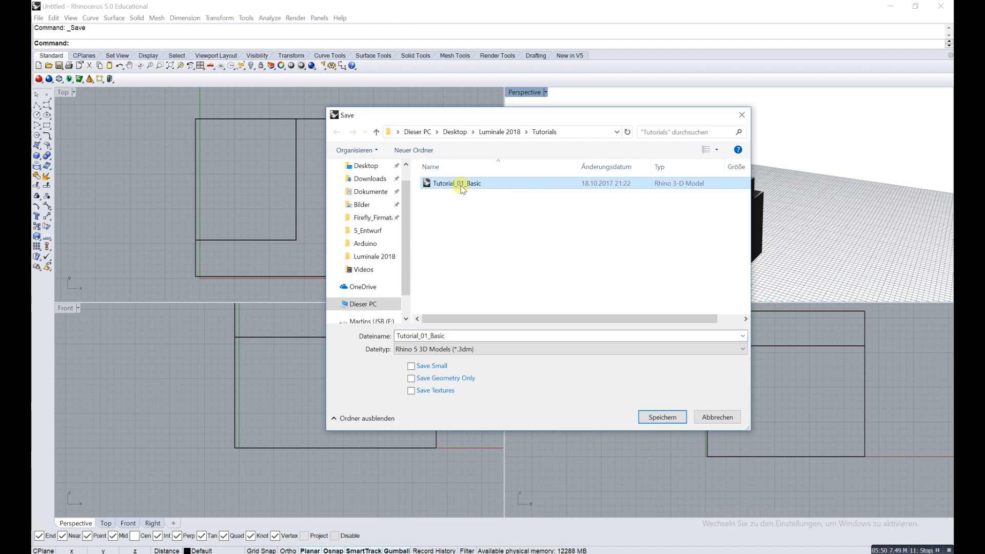
pyautogui.moveTo(458, 312)
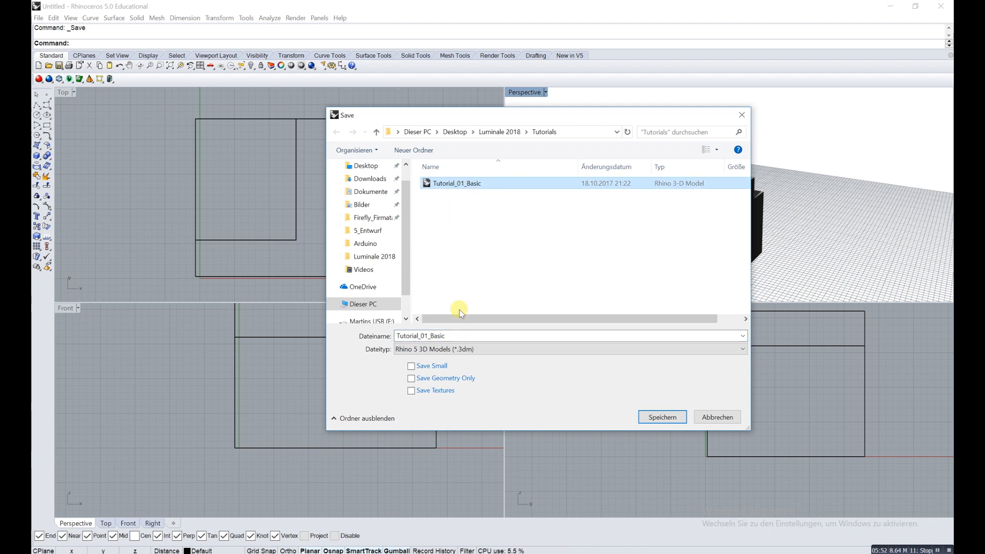
# Keep the Rhino 5 3D Models (*.3dm) format and overwrite the existing Tutorial_01_Basic.3dm.
pyautogui.click(740, 349)
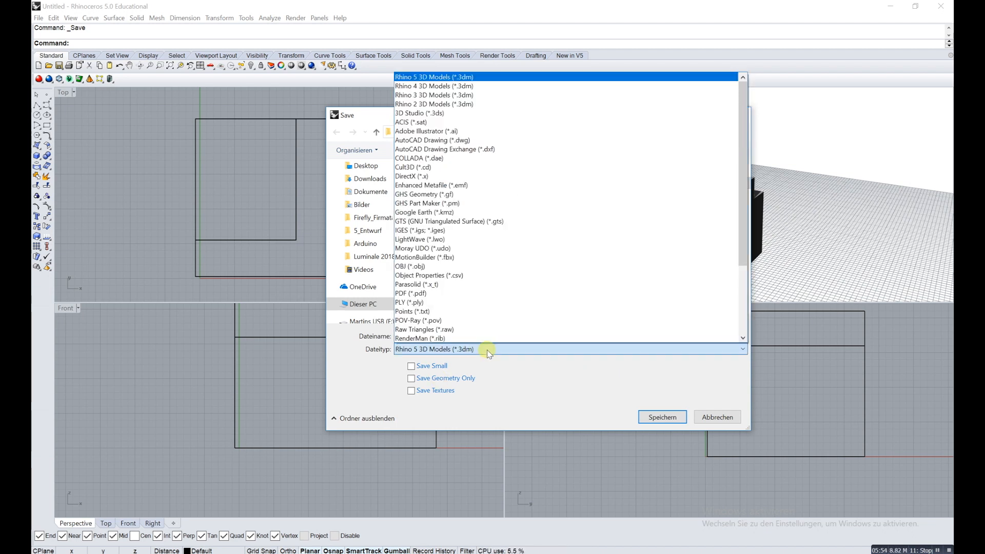
pyautogui.scroll(-3)
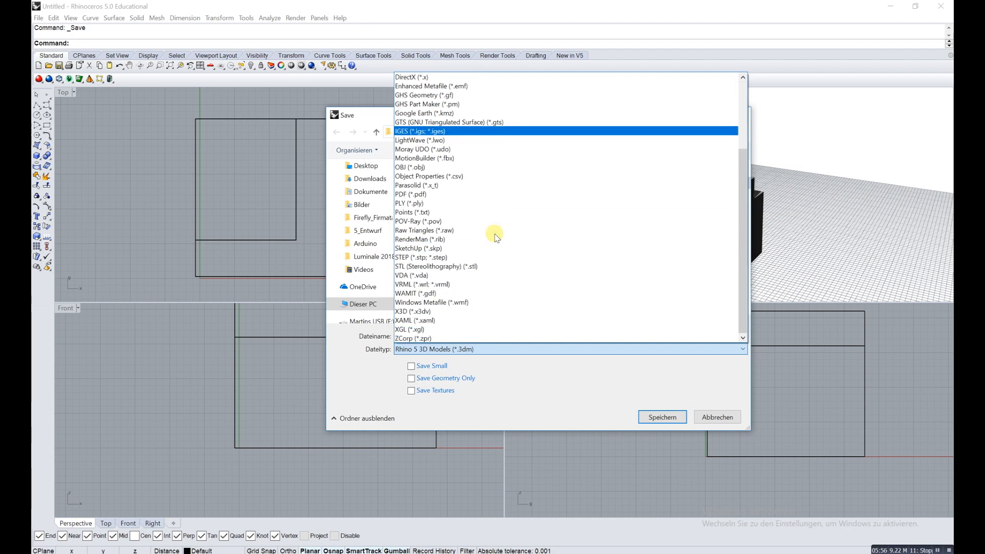
pyautogui.scroll(3)
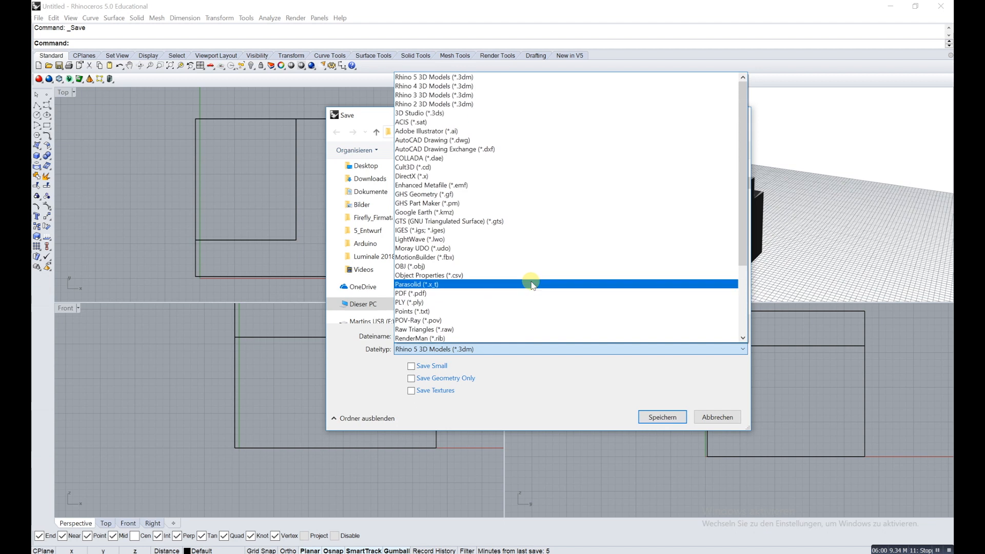
pyautogui.scroll(-3)
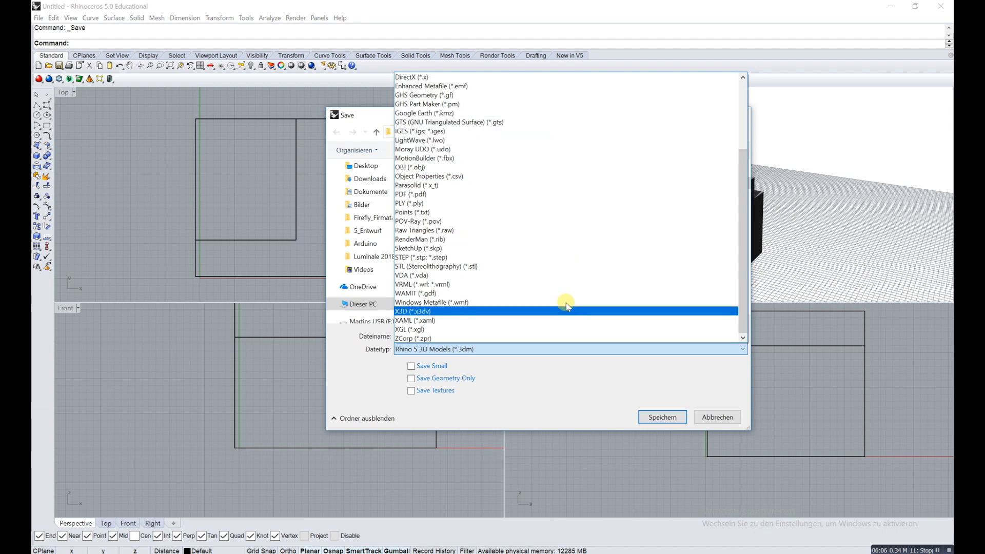
pyautogui.scroll(3)
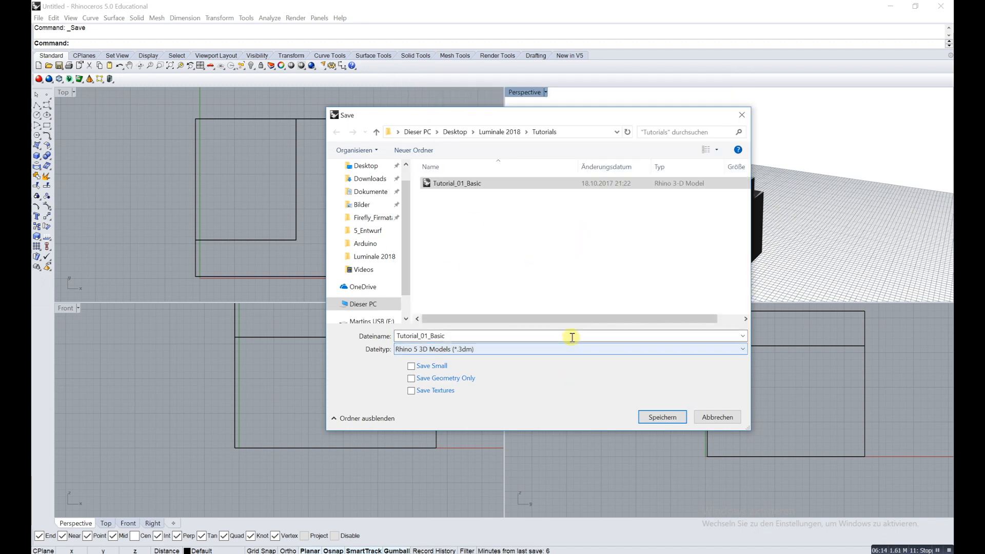
pyautogui.moveTo(662, 416)
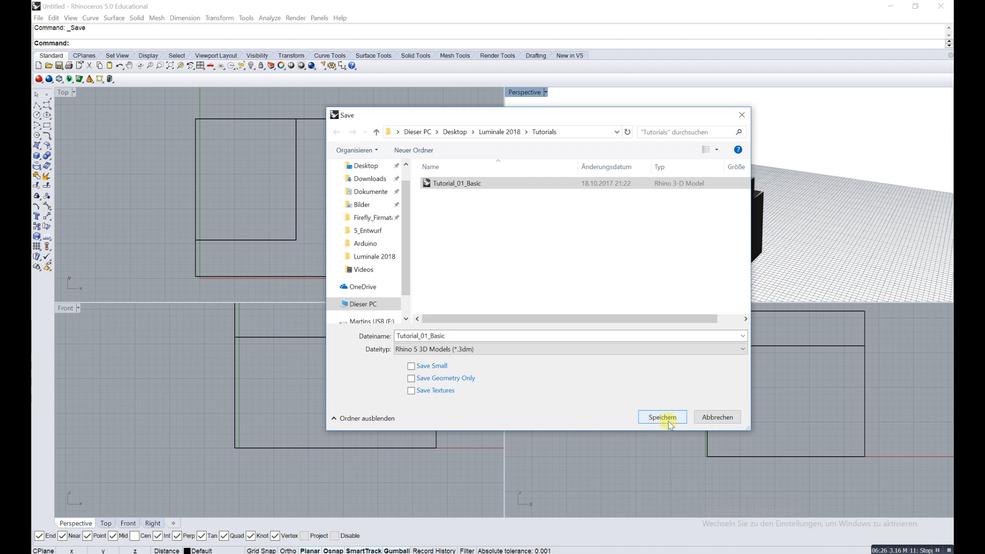
pyautogui.click(661, 417)
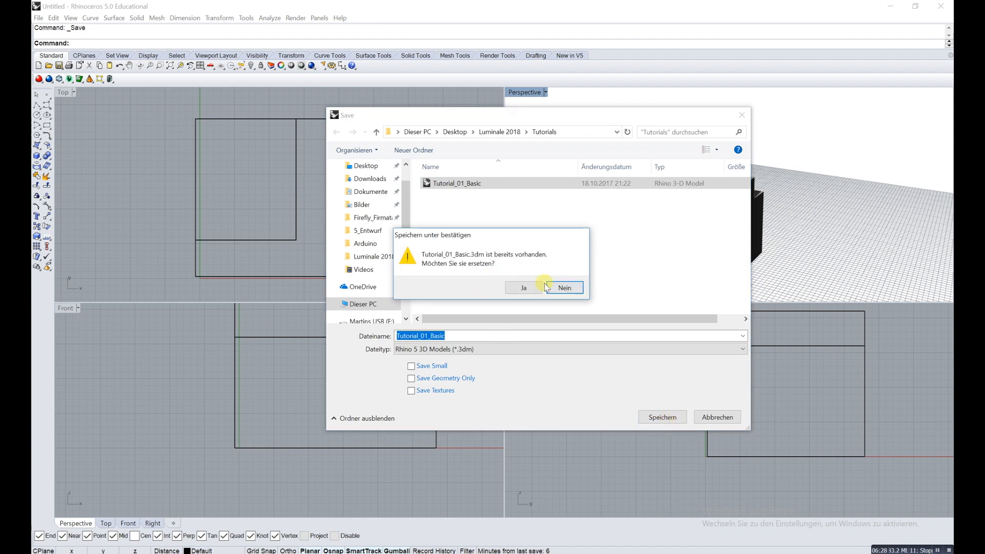
pyautogui.click(523, 287)
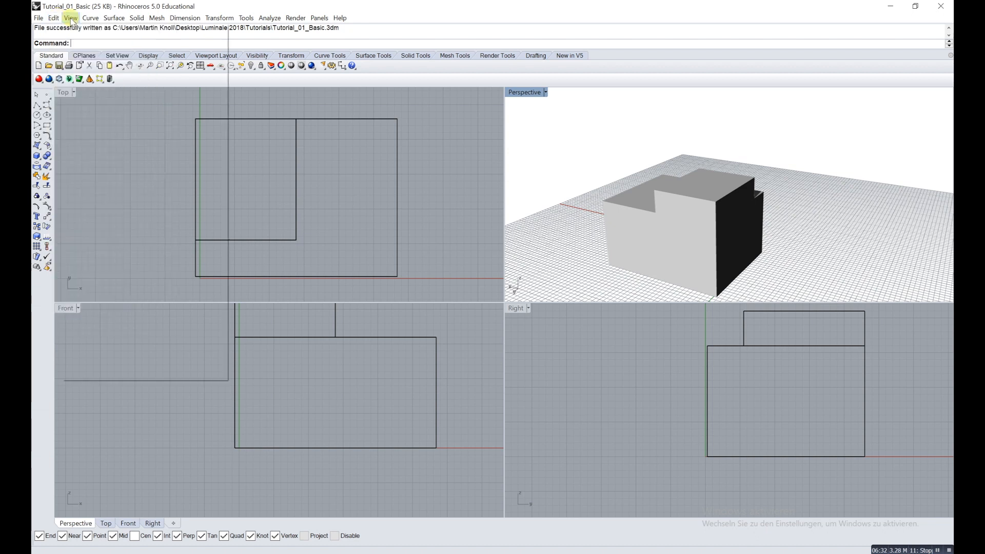
# Reach the Edit menu to begin repositioning the small upper box.
pyautogui.click(114, 18)
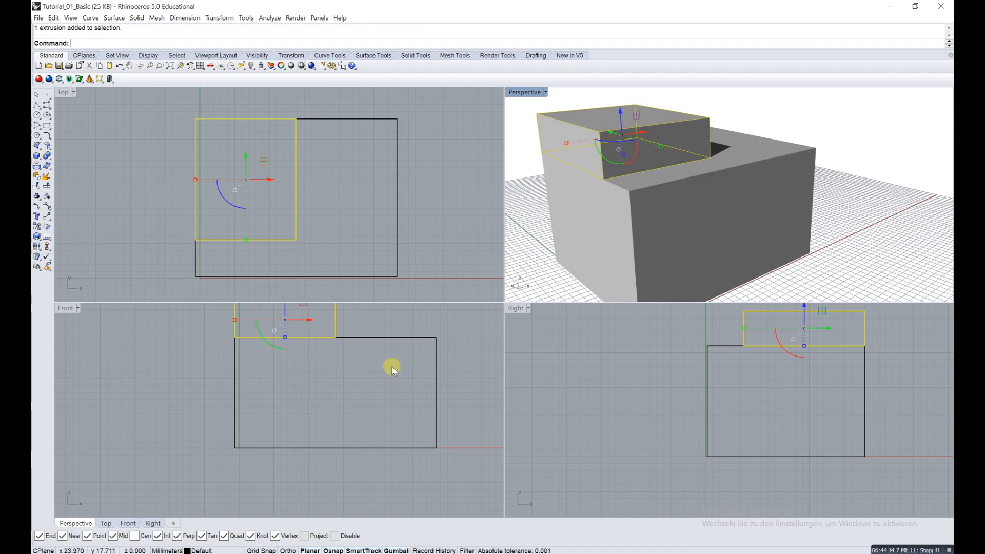
pyautogui.moveTo(421, 479)
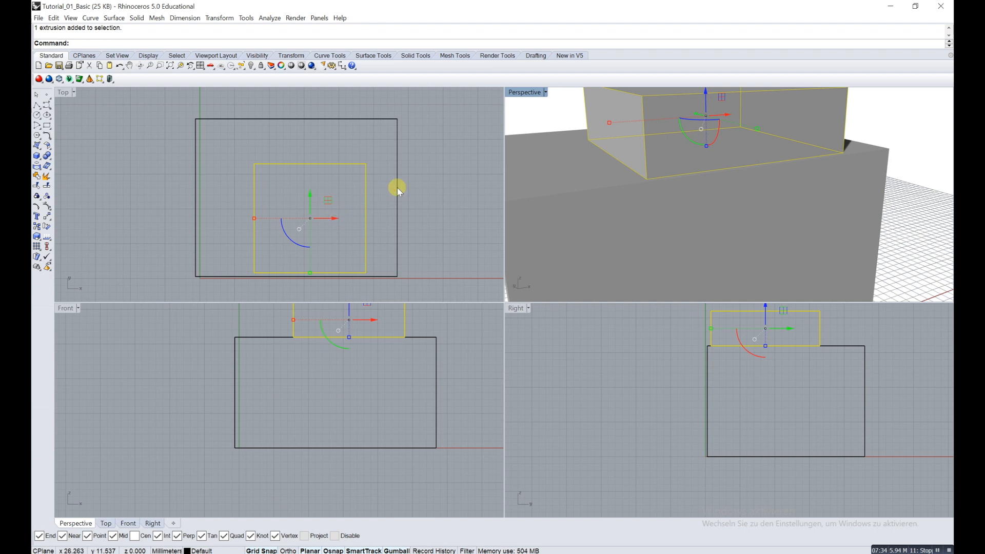
pyautogui.moveTo(47, 100)
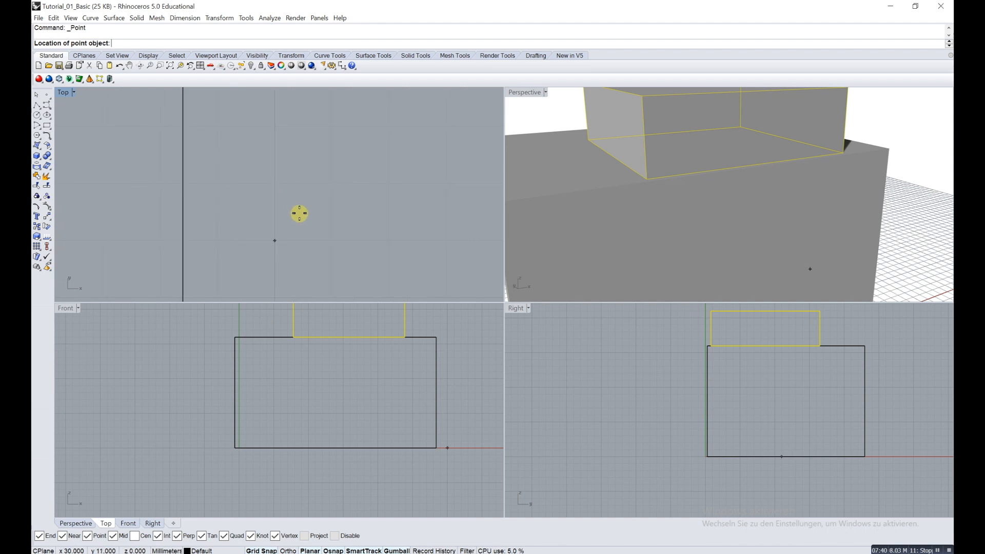
pyautogui.moveTo(318, 187)
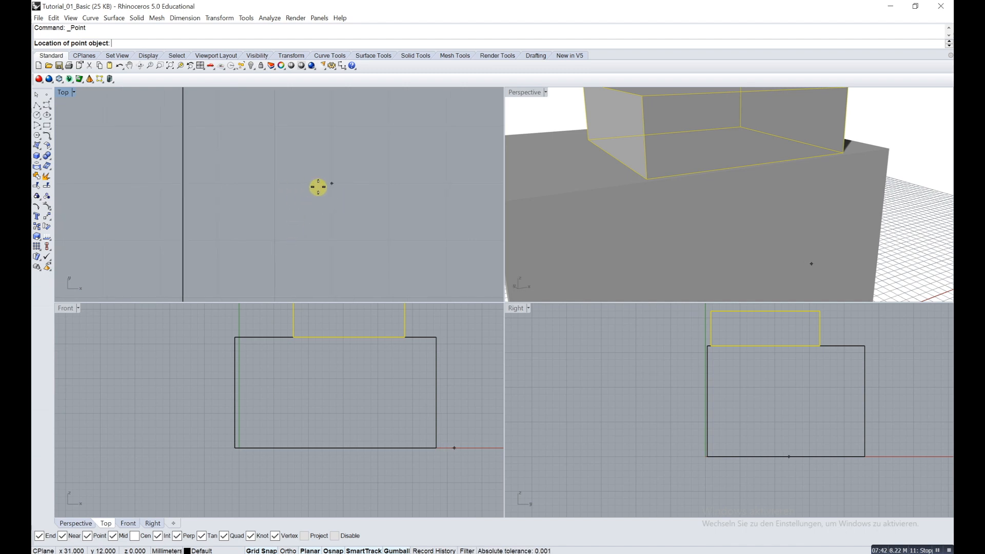
pyautogui.moveTo(344, 192)
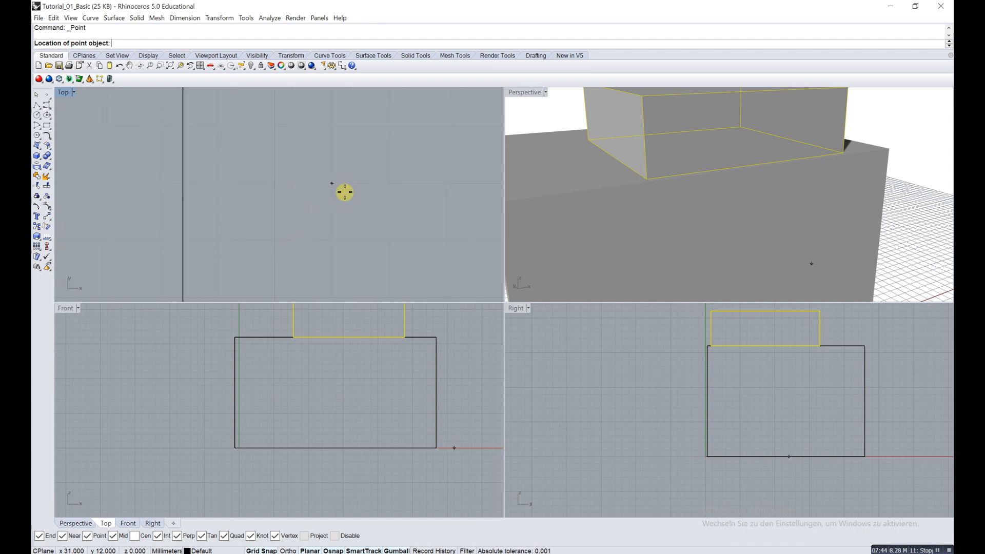
pyautogui.moveTo(343, 187)
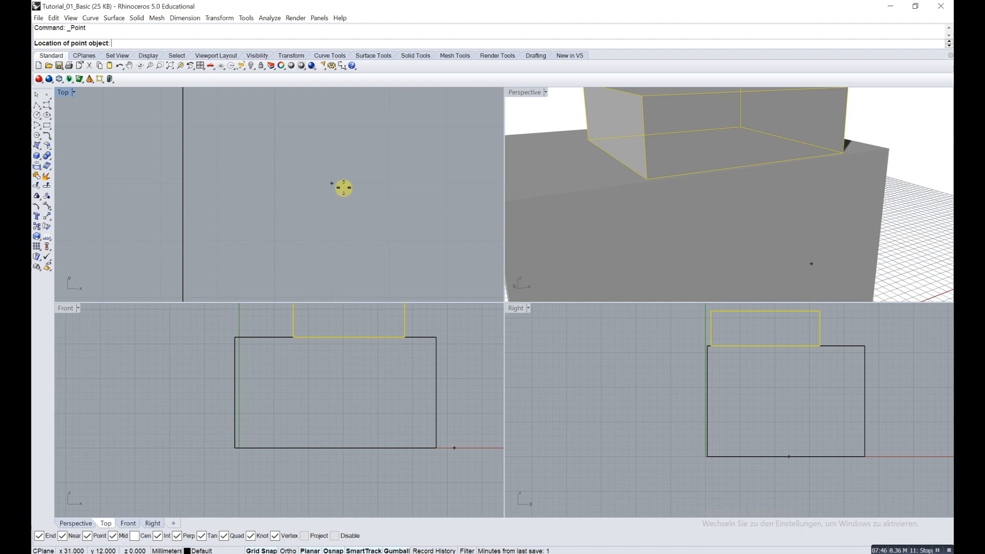
pyautogui.moveTo(394, 176)
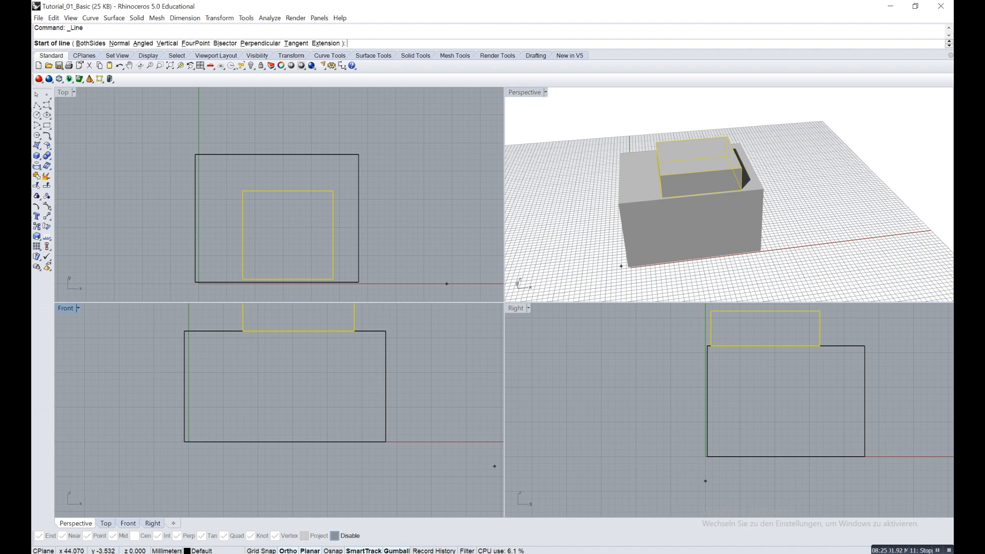
pyautogui.moveTo(624, 203)
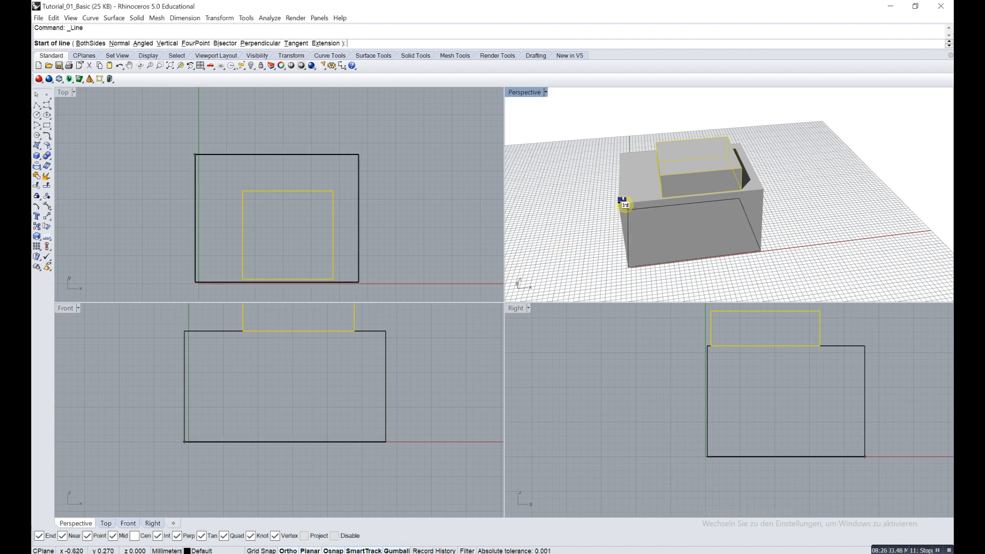